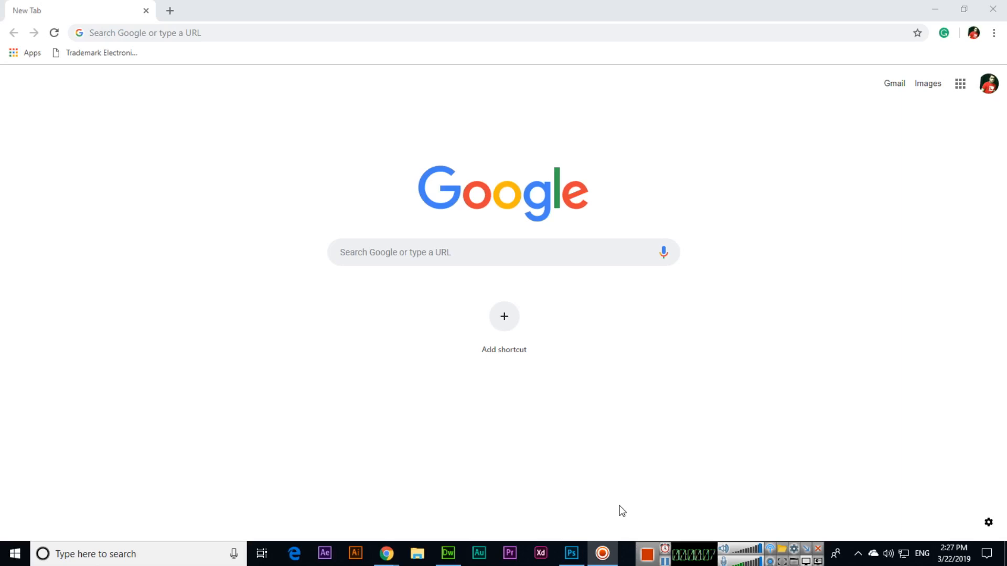
mouse_move(426, 345)
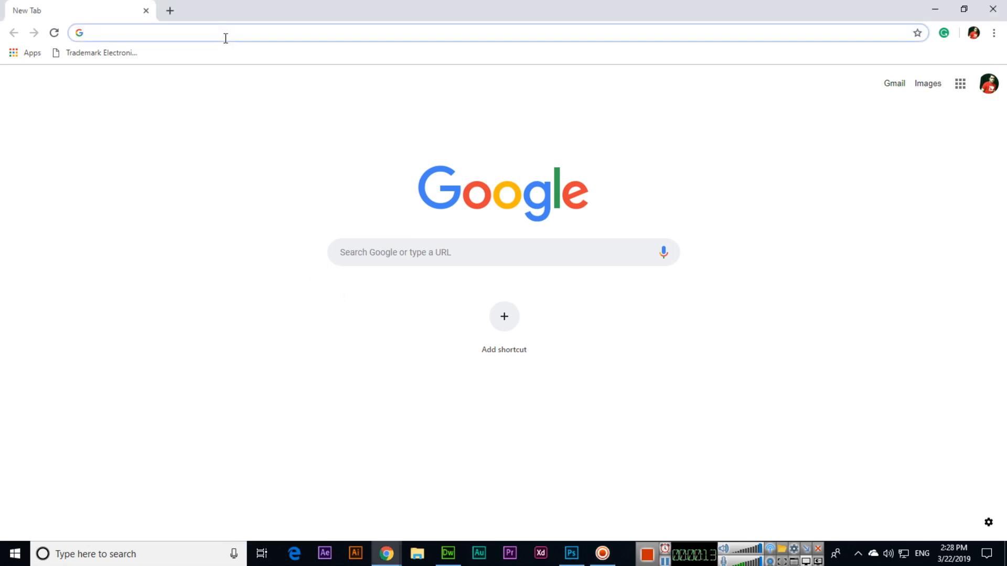
Navigate to joomla.org and go on to the Joomla downloads page.
text(joomla.org)
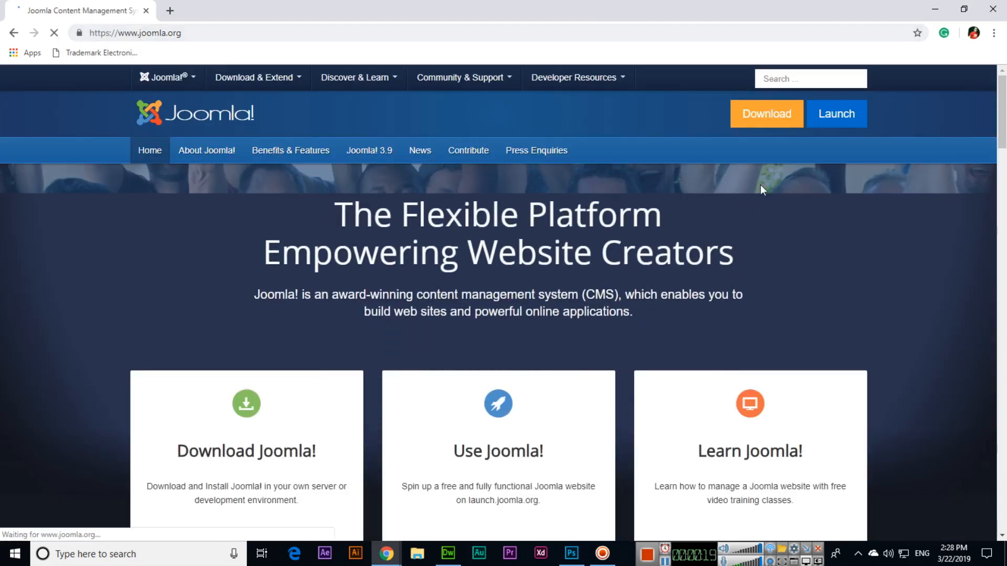
click(766, 113)
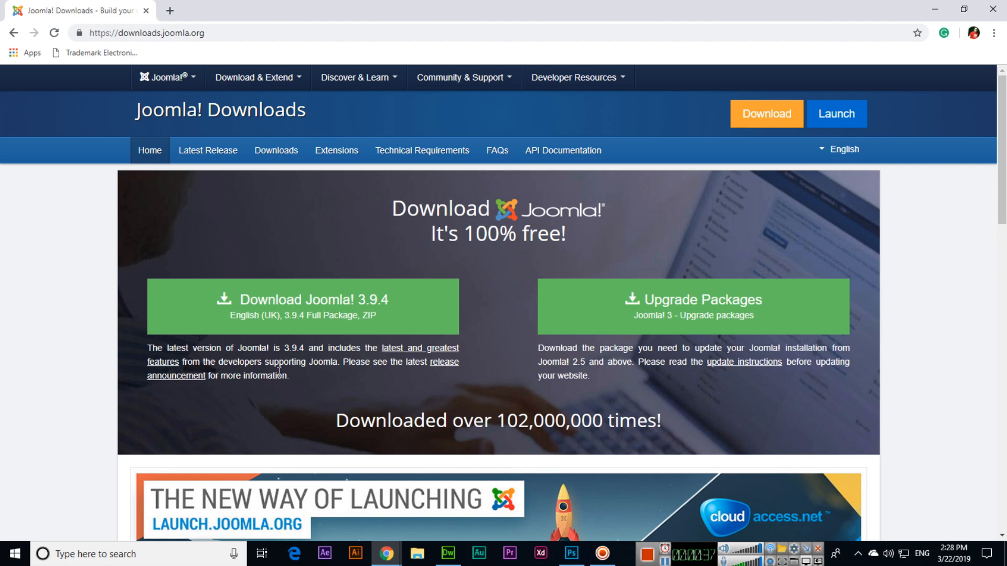
mouse_move(260, 388)
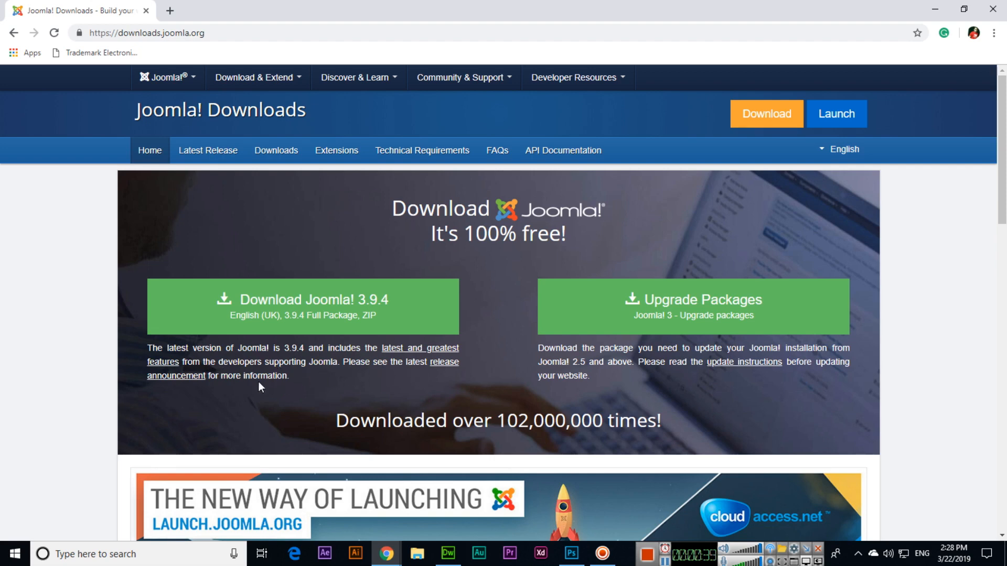
mouse_move(286, 388)
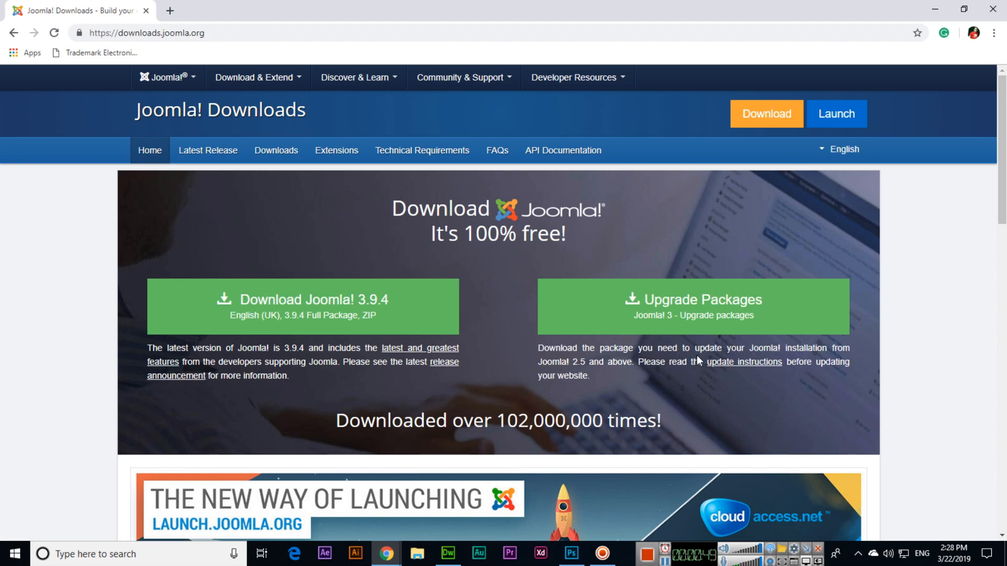
mouse_move(3, 345)
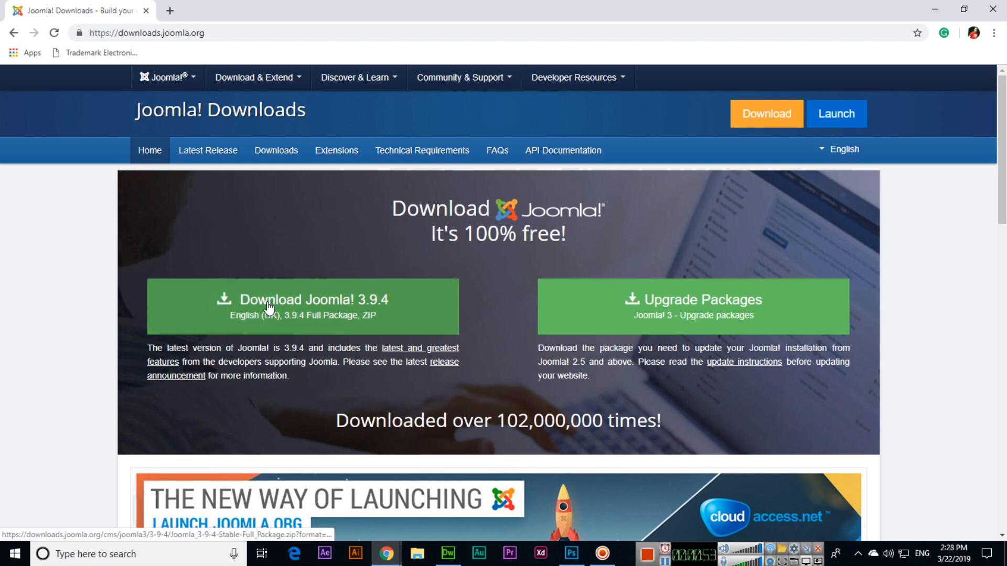
Start downloading the Joomla 3.9.4 full package ZIP.
click(301, 307)
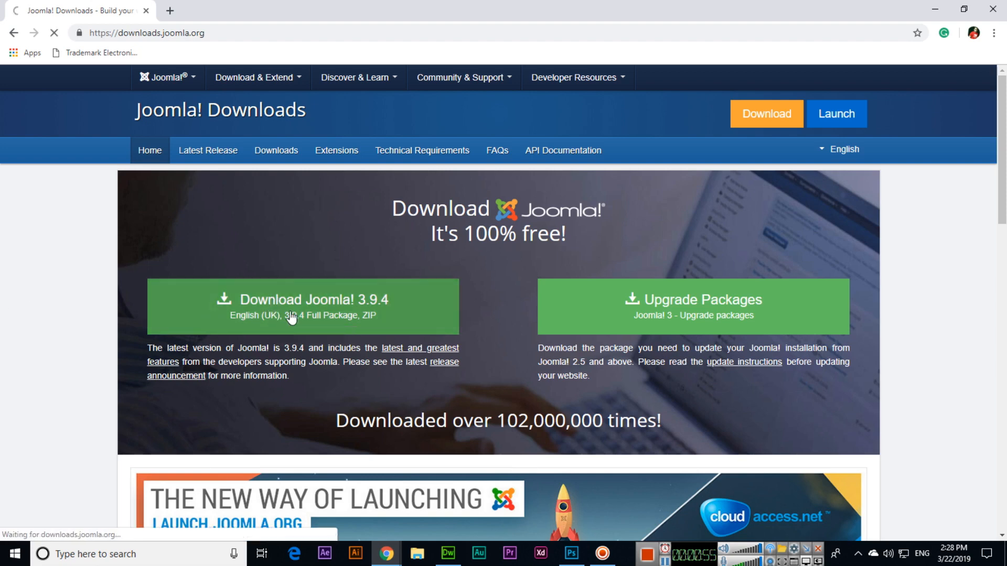
click(301, 308)
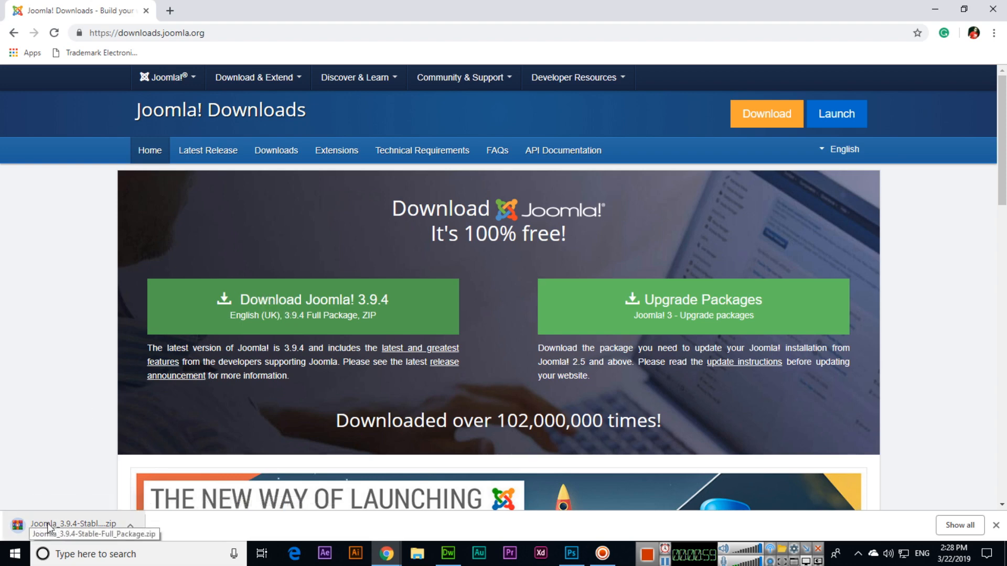
click(13, 554)
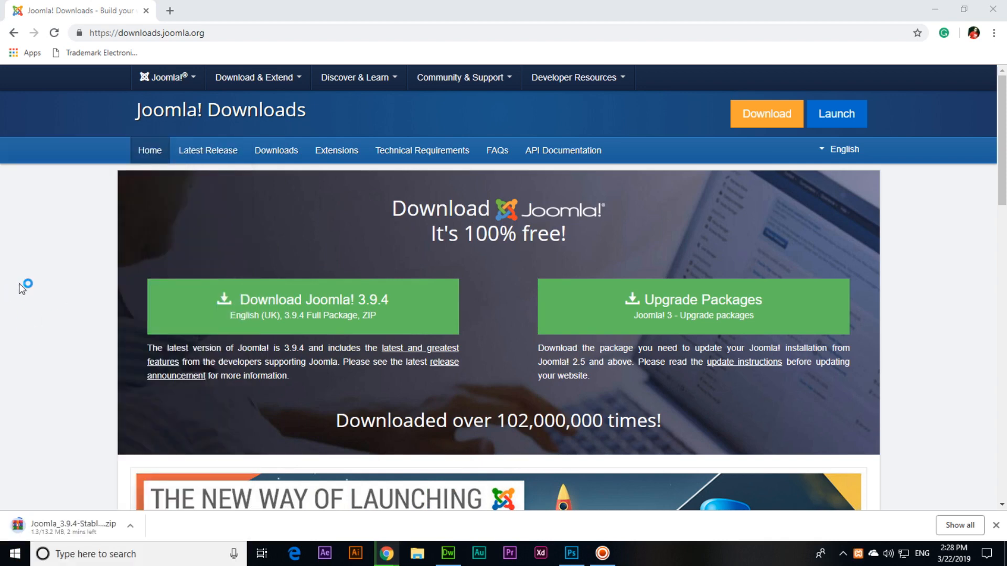
Start Apache and MySQL in the XAMPP Control Panel, then hide the panel behind the browser.
click(634, 554)
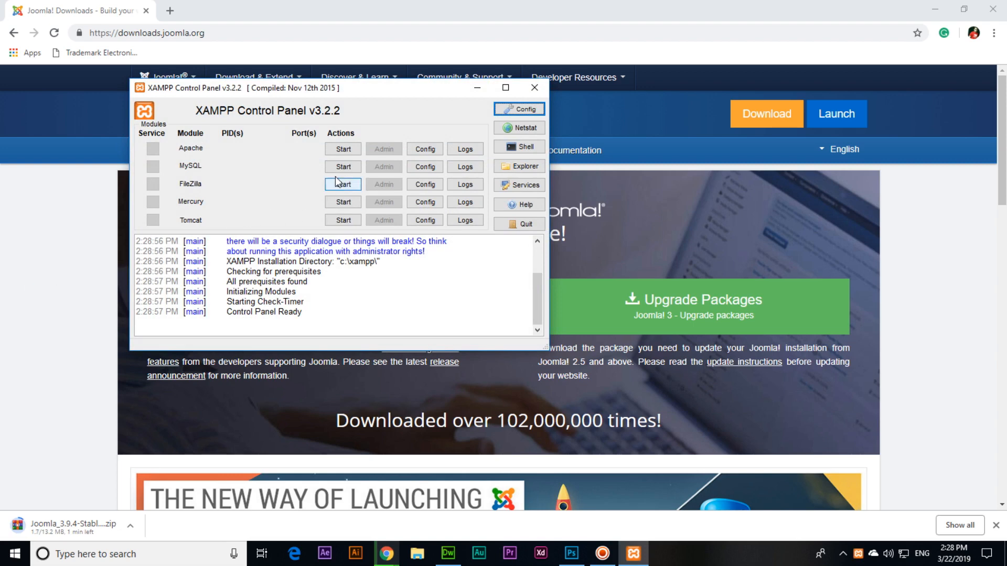
click(342, 147)
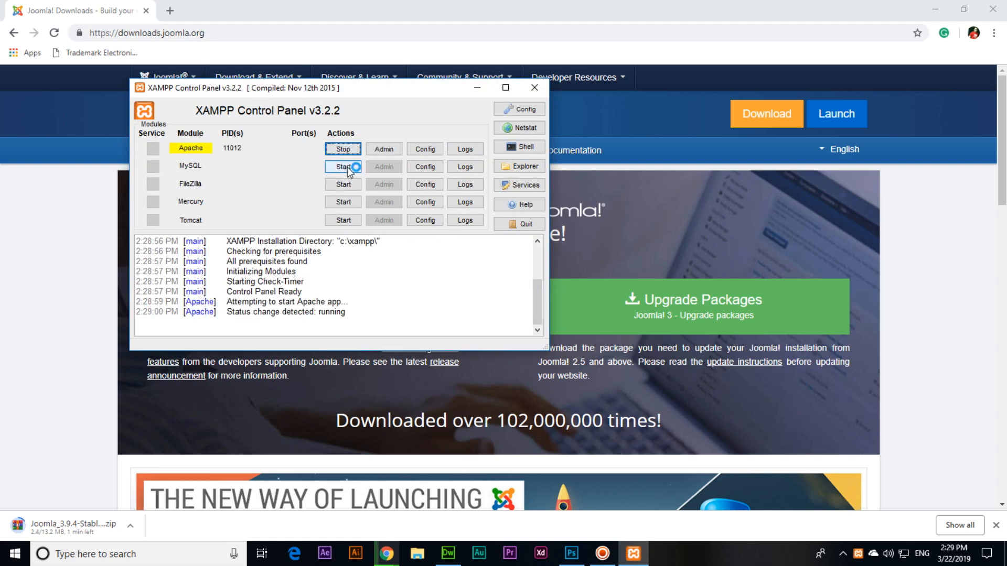
click(343, 167)
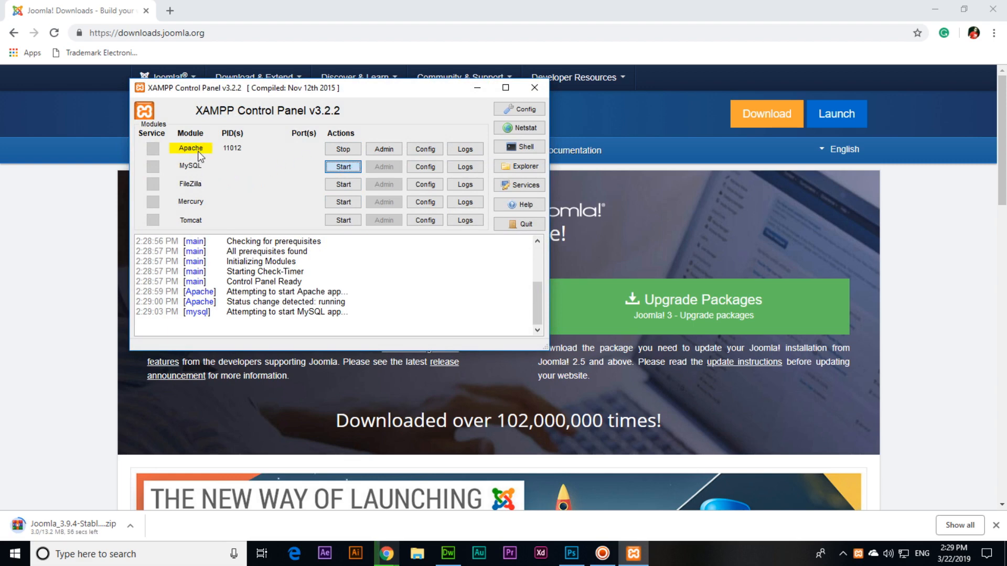
click(341, 167)
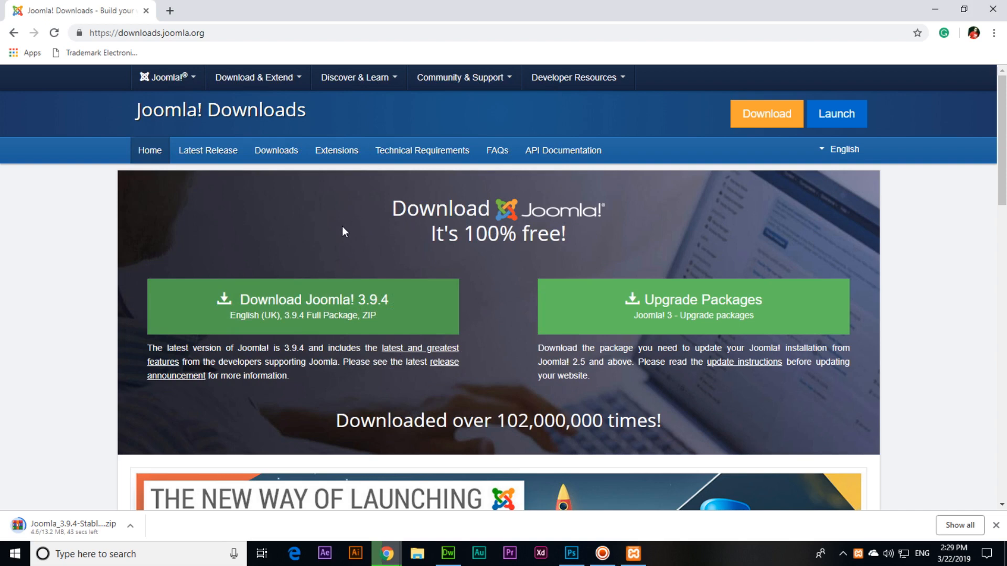
scroll(down, 3)
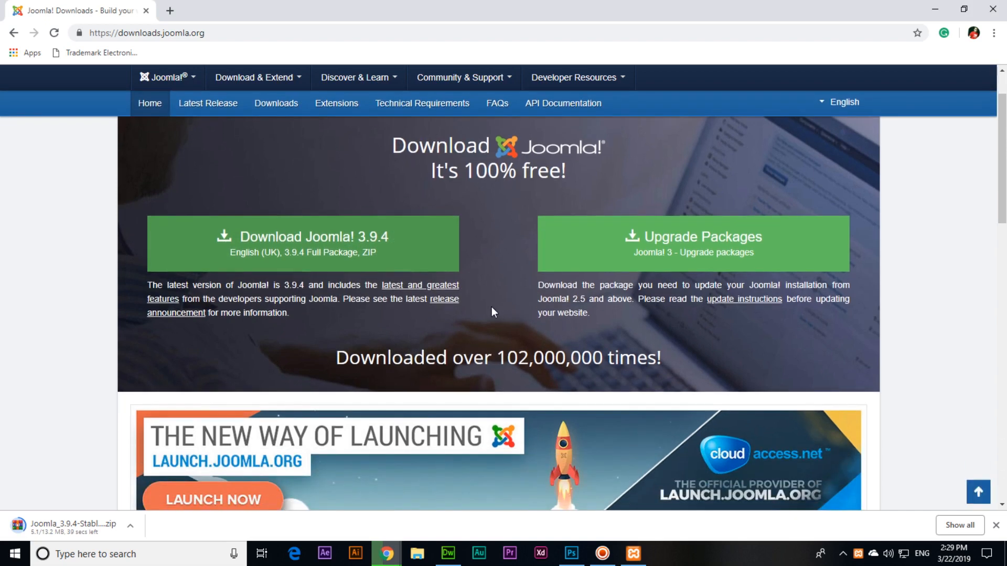
mouse_move(520, 359)
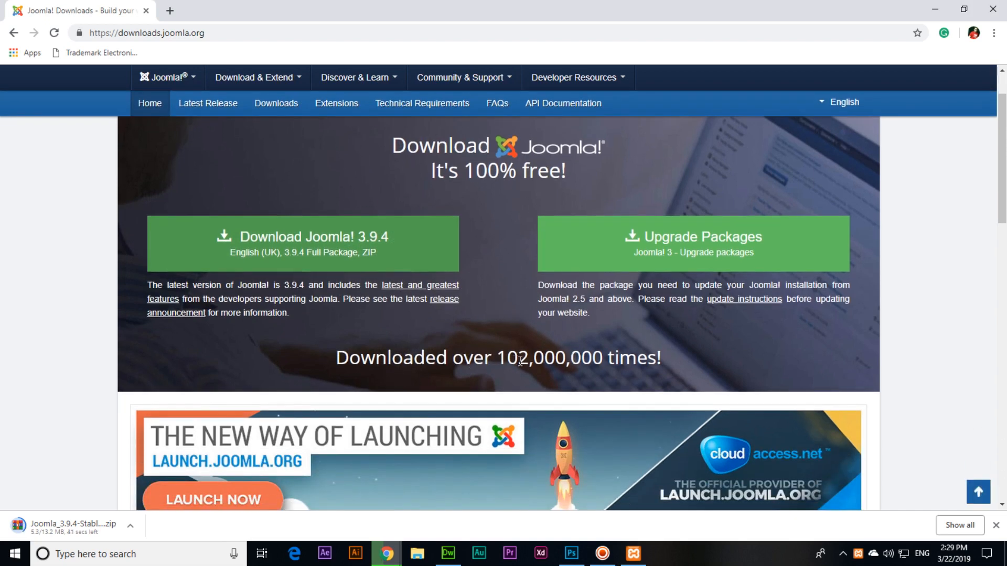
scroll(down, 3)
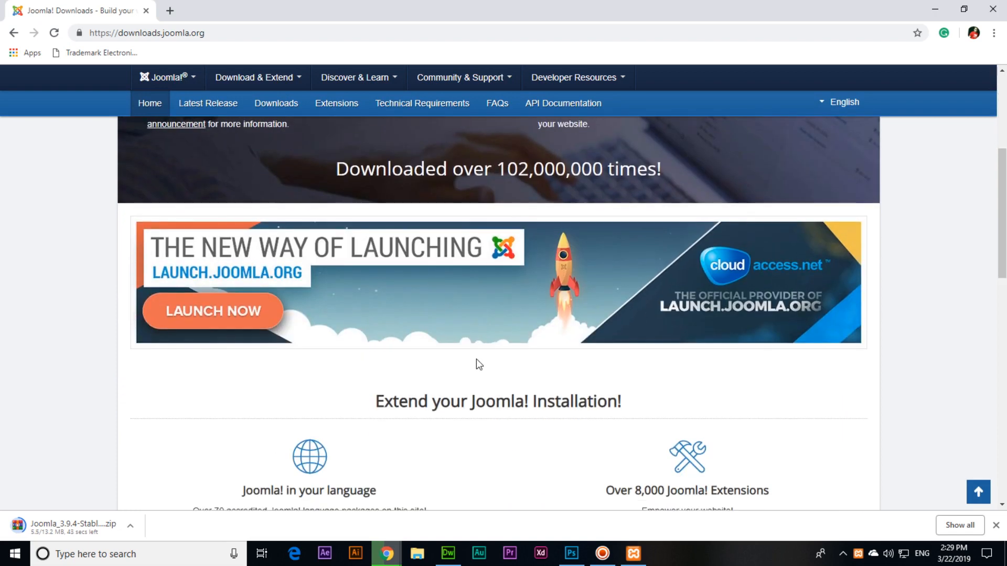
scroll(down, 3)
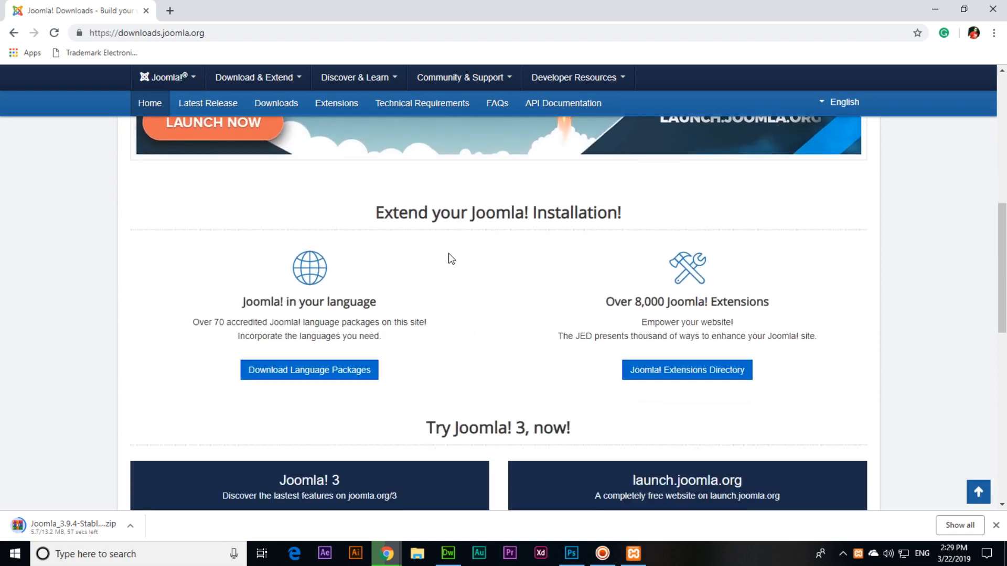
mouse_move(544, 229)
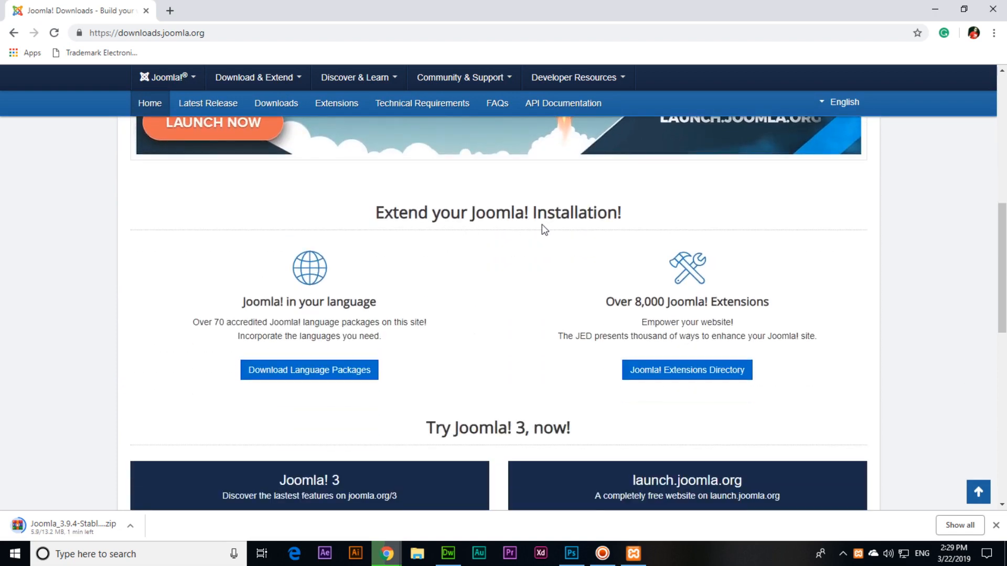
mouse_move(671, 315)
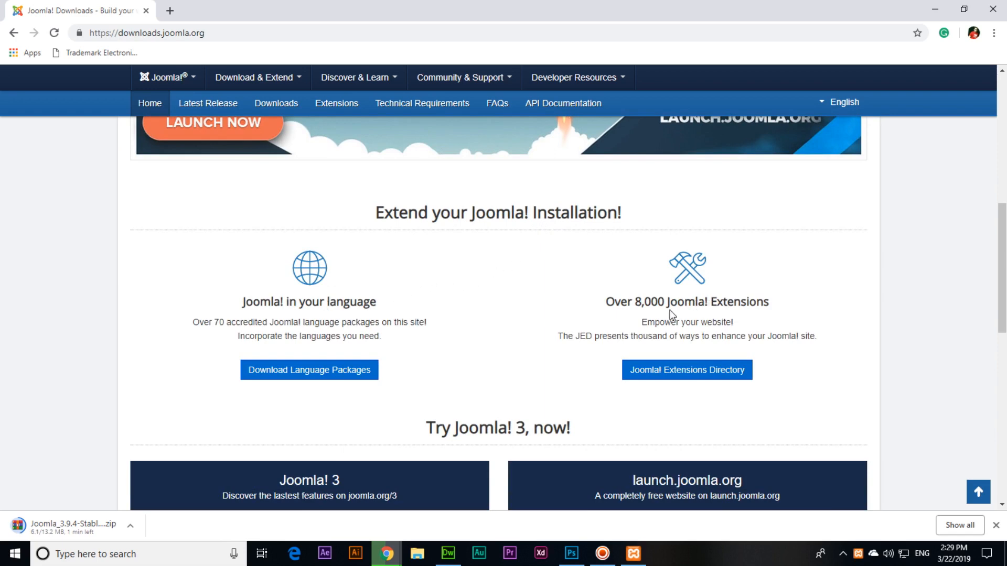
mouse_move(532, 329)
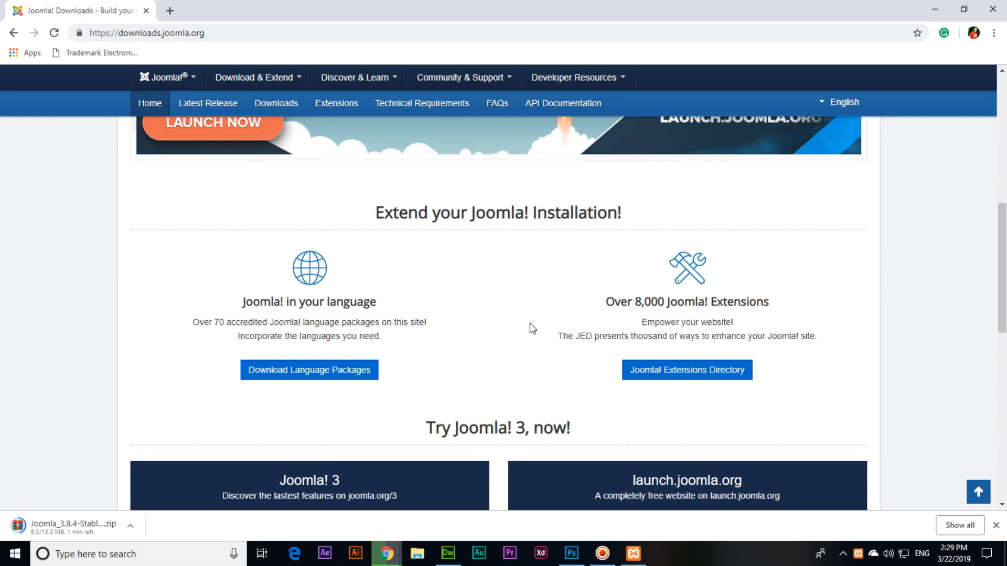
mouse_move(494, 321)
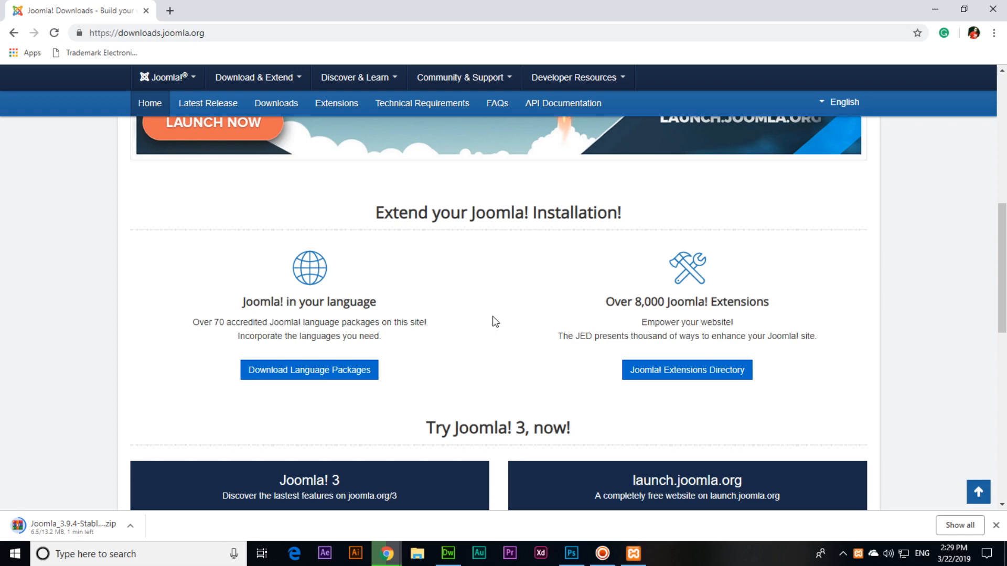
mouse_move(281, 317)
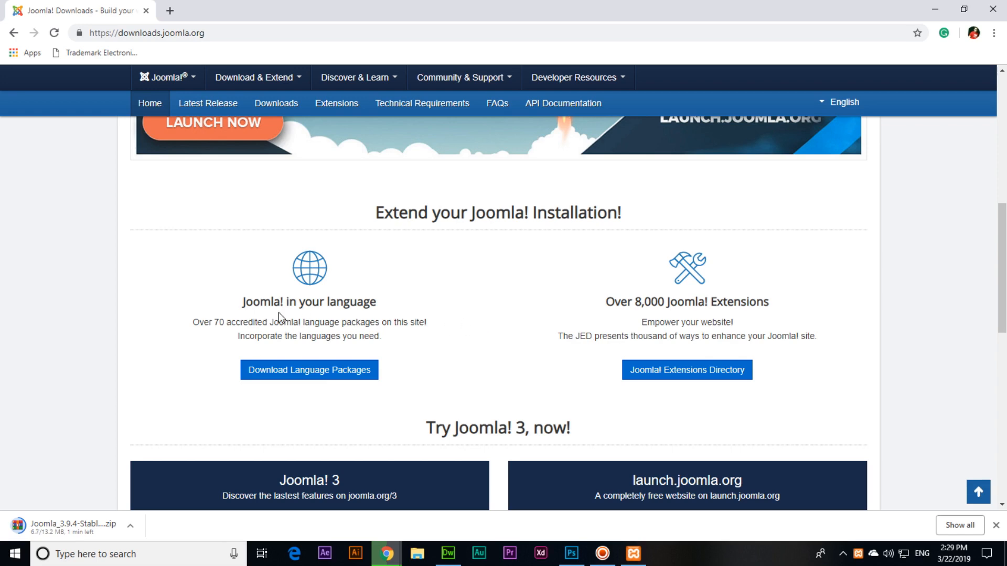
mouse_move(303, 318)
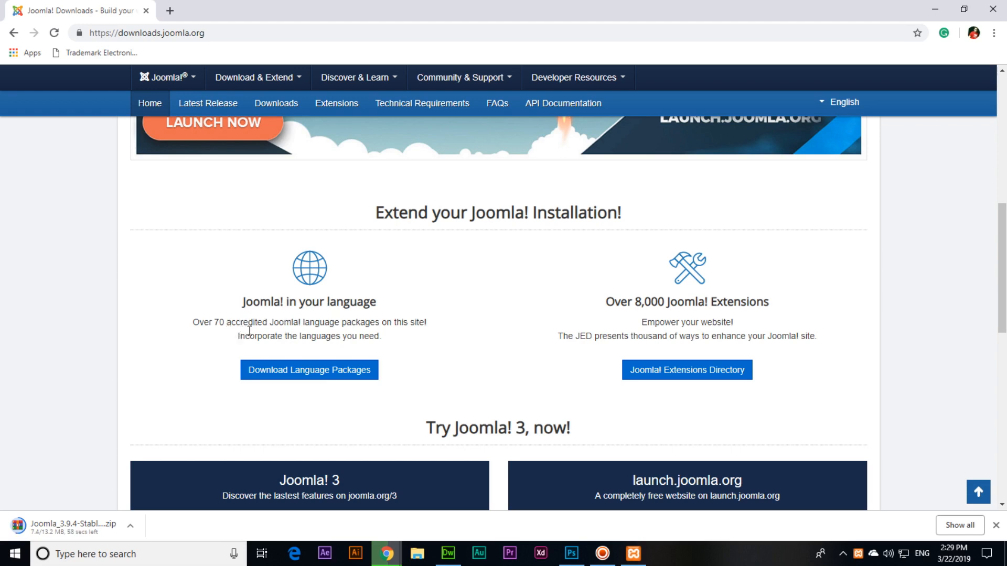
mouse_move(326, 324)
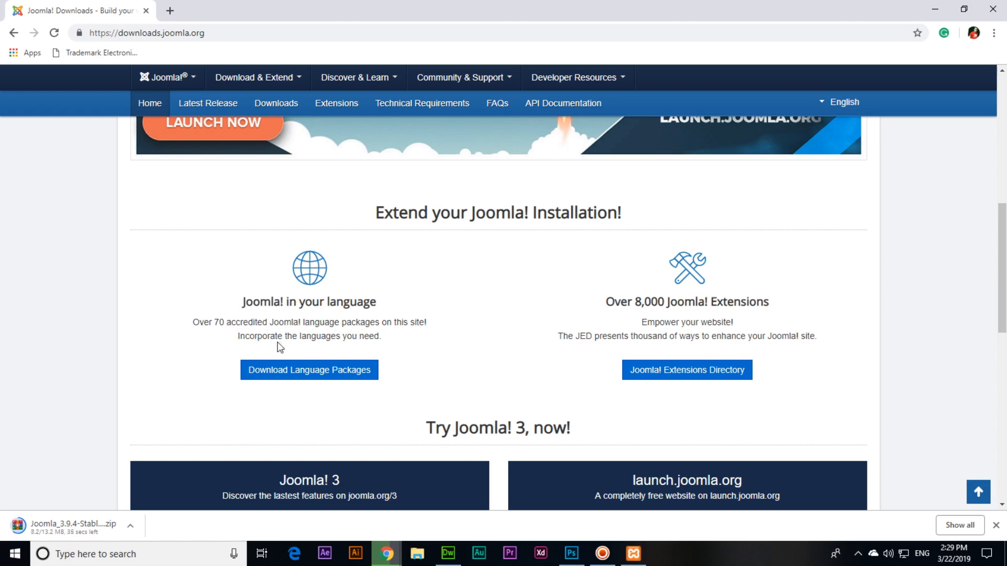
mouse_move(465, 318)
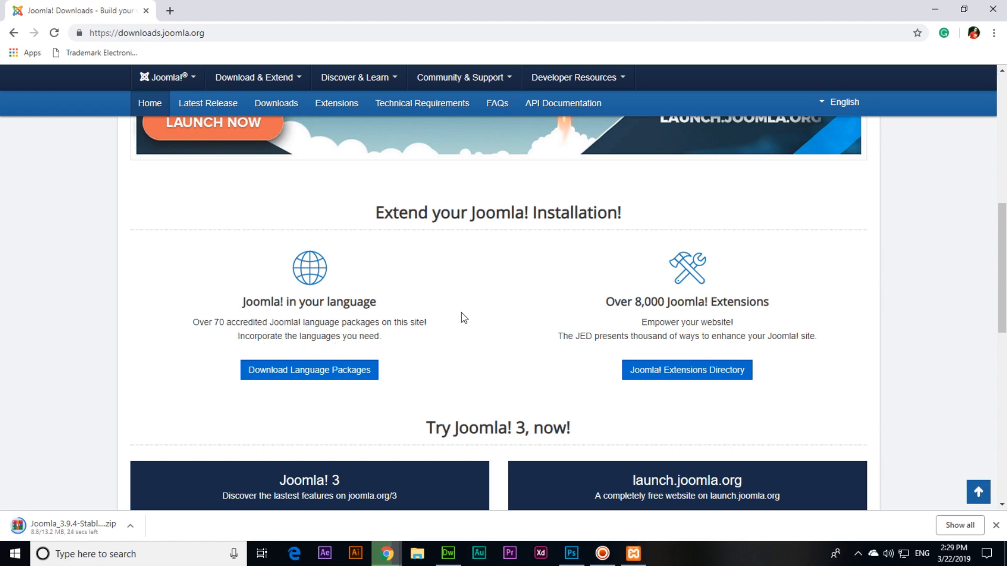
scroll(down, 3)
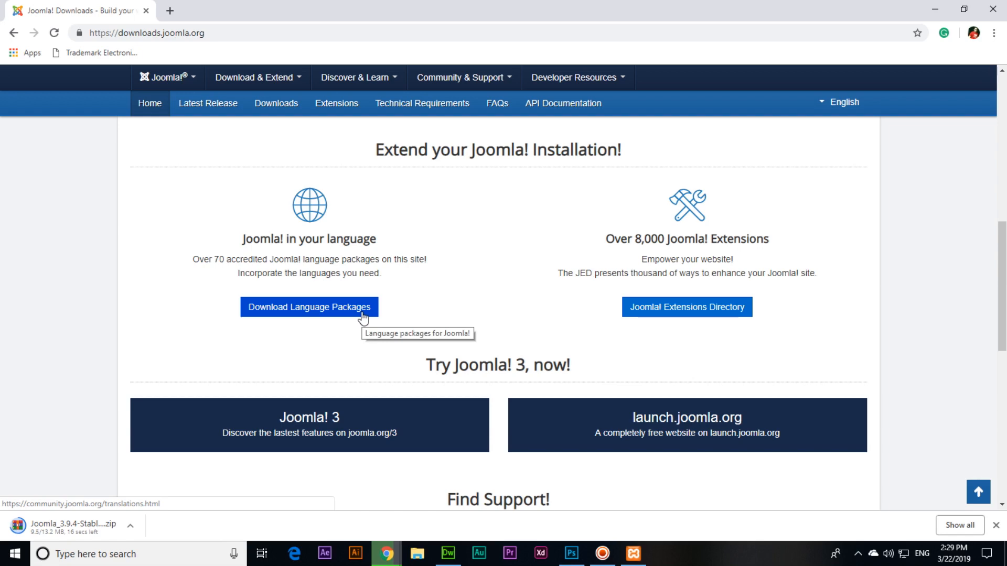
mouse_move(705, 323)
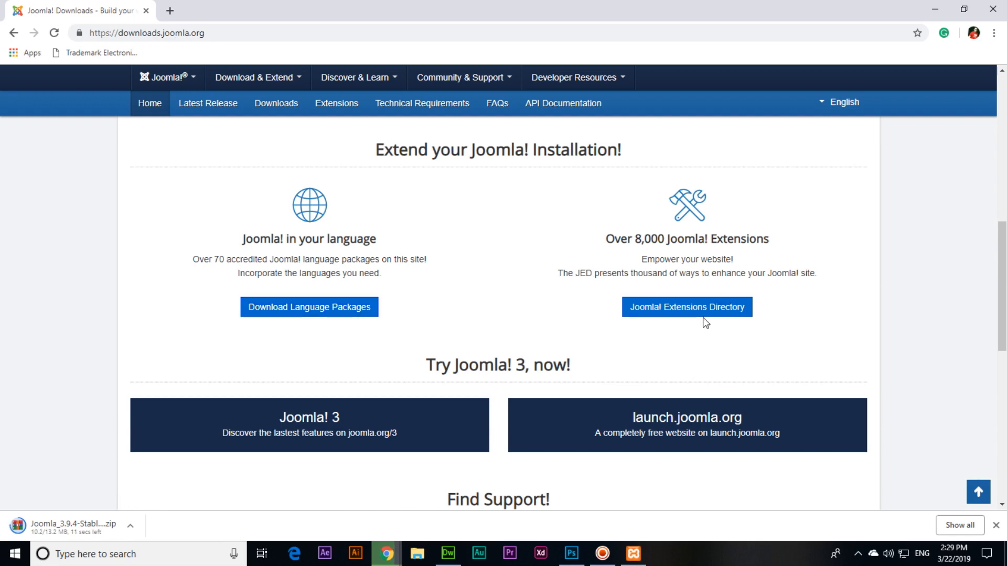
mouse_move(719, 316)
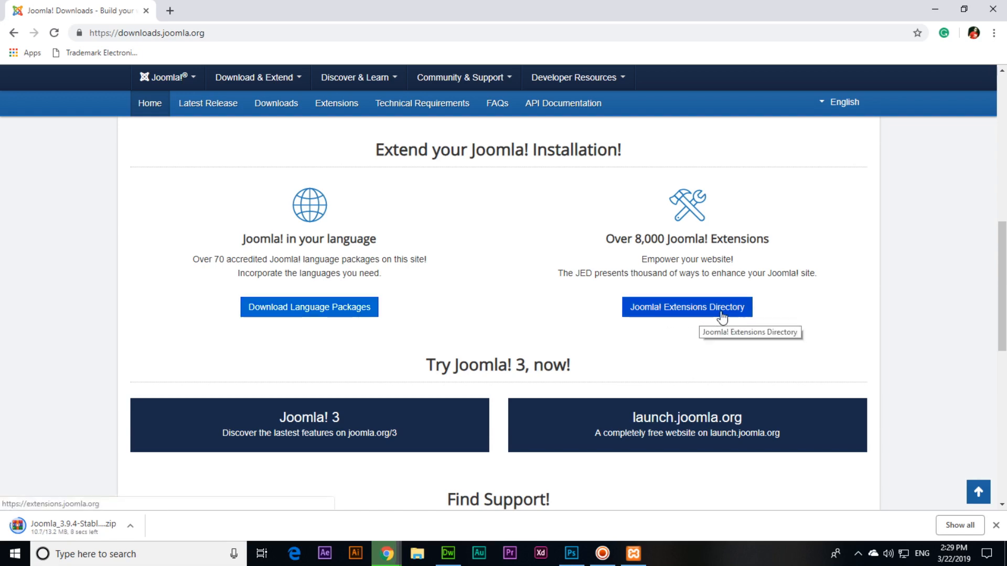
scroll(down, 3)
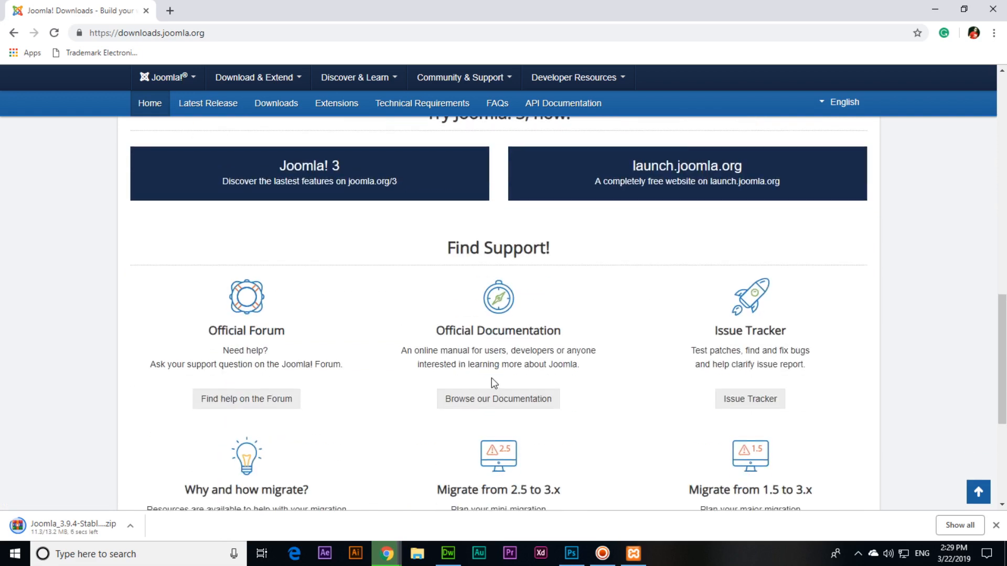
scroll(down, 3)
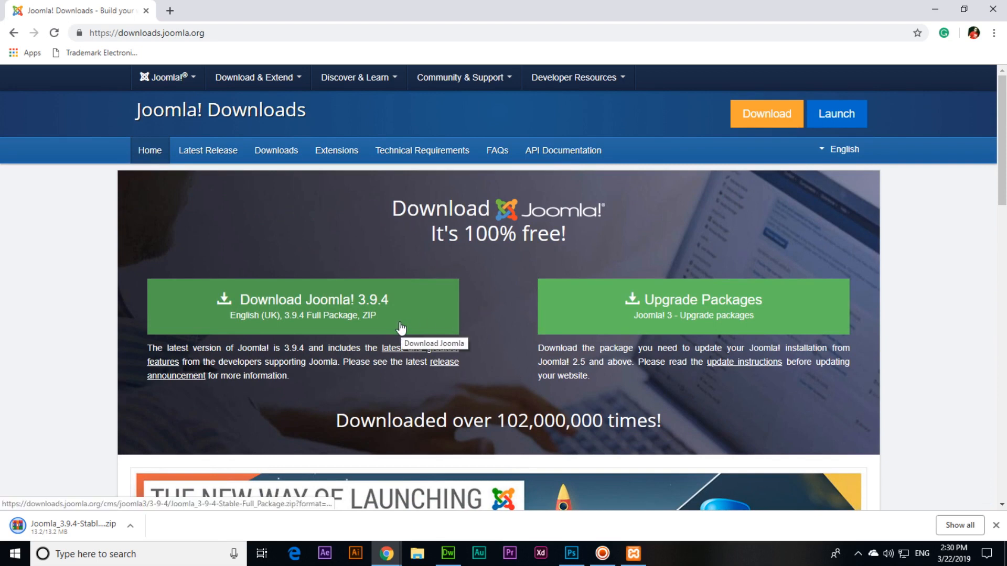
mouse_move(108, 479)
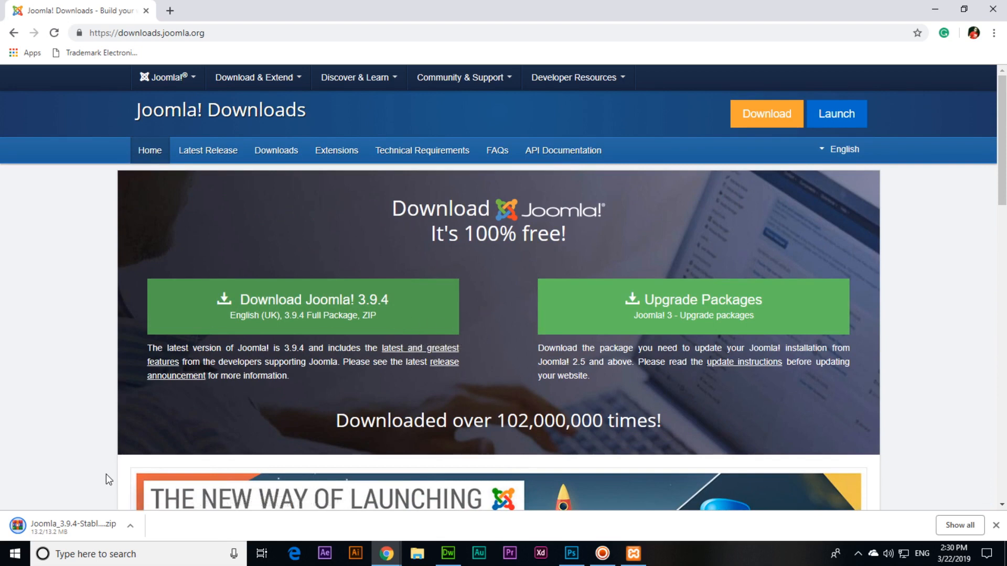
mouse_move(57, 532)
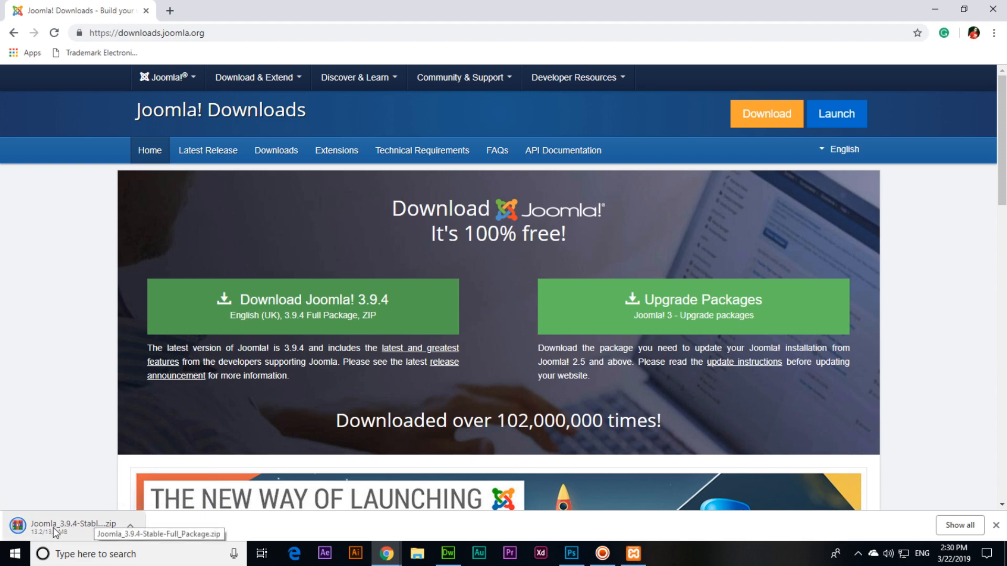
mouse_move(63, 542)
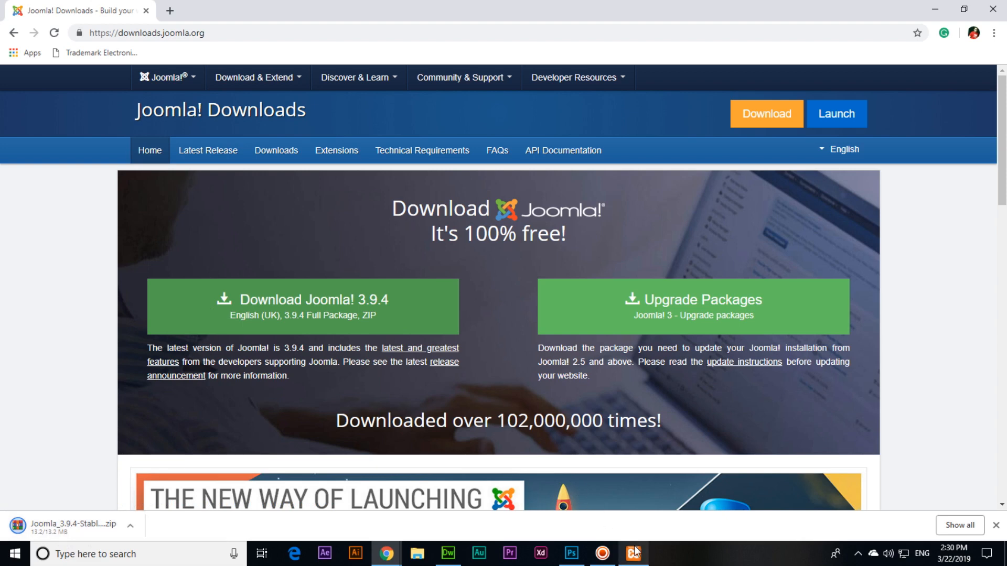
Let the 13.2 MB Joomla ZIP finish downloading and scroll the downloads page to its footer.
click(633, 554)
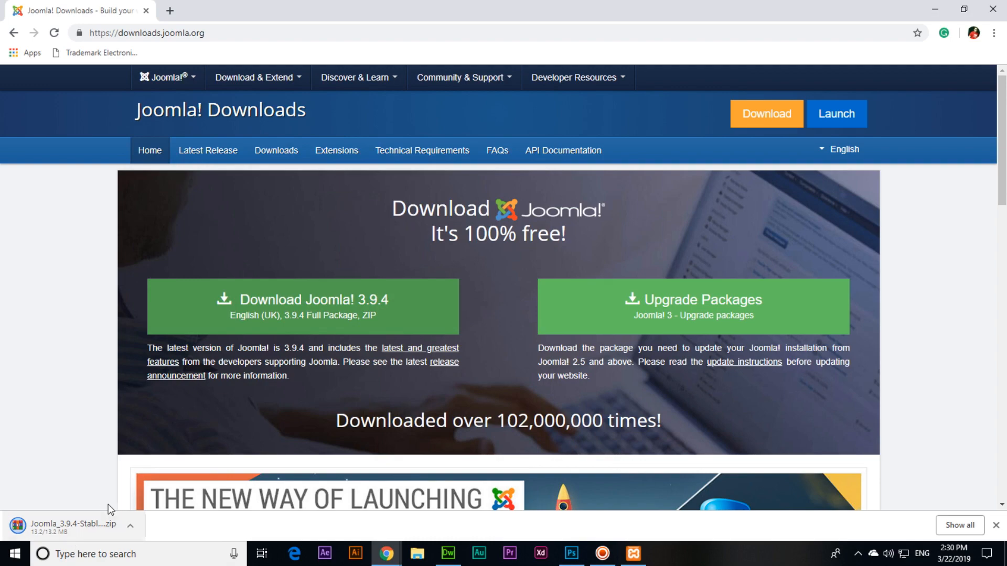
mouse_move(212, 390)
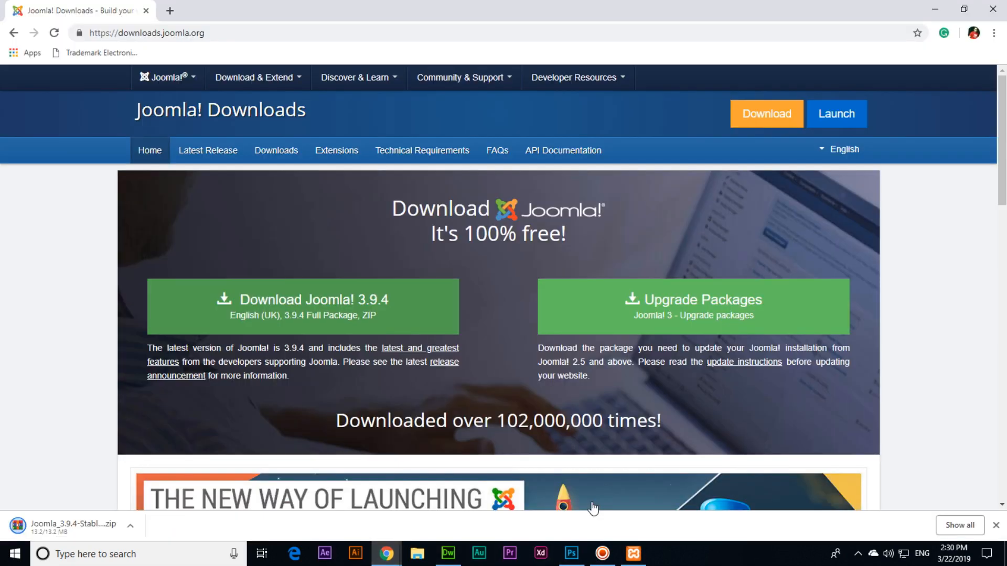
mouse_move(514, 441)
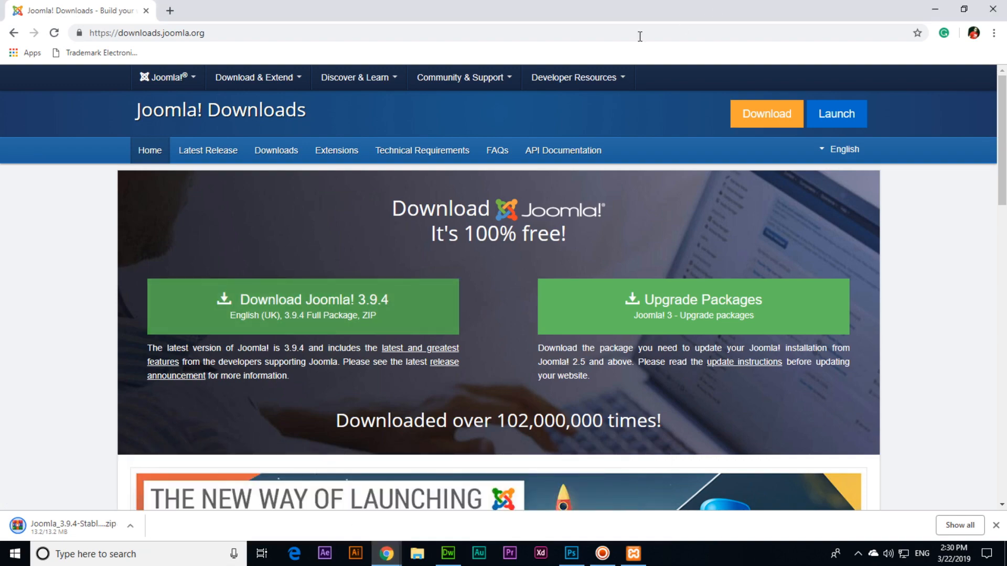
scroll(down, 3)
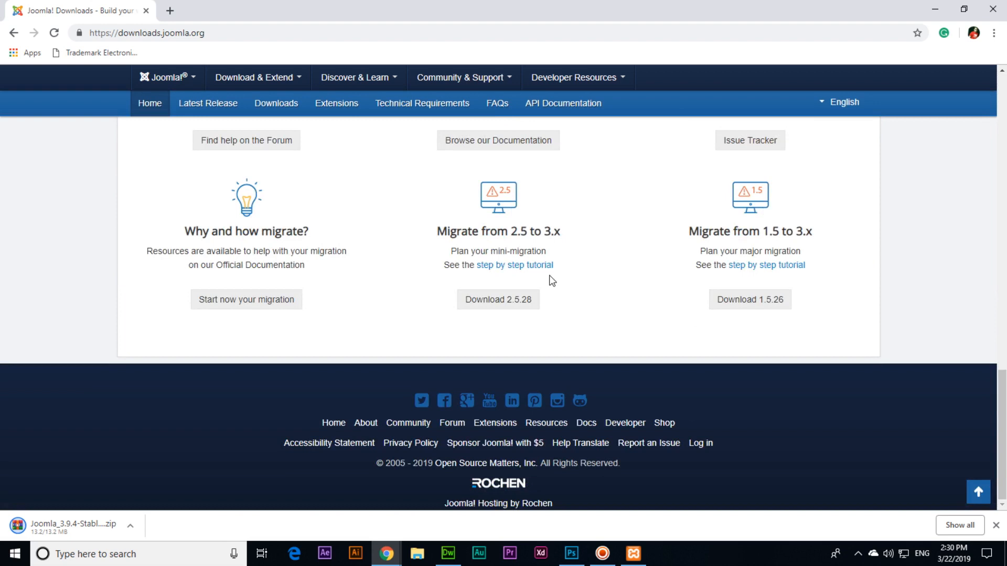
mouse_move(544, 302)
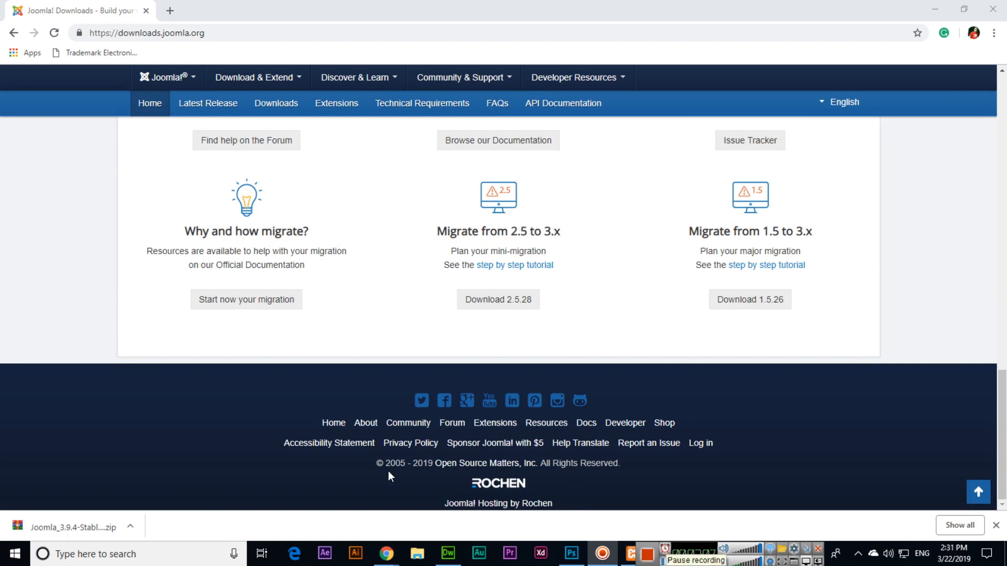
mouse_move(565, 419)
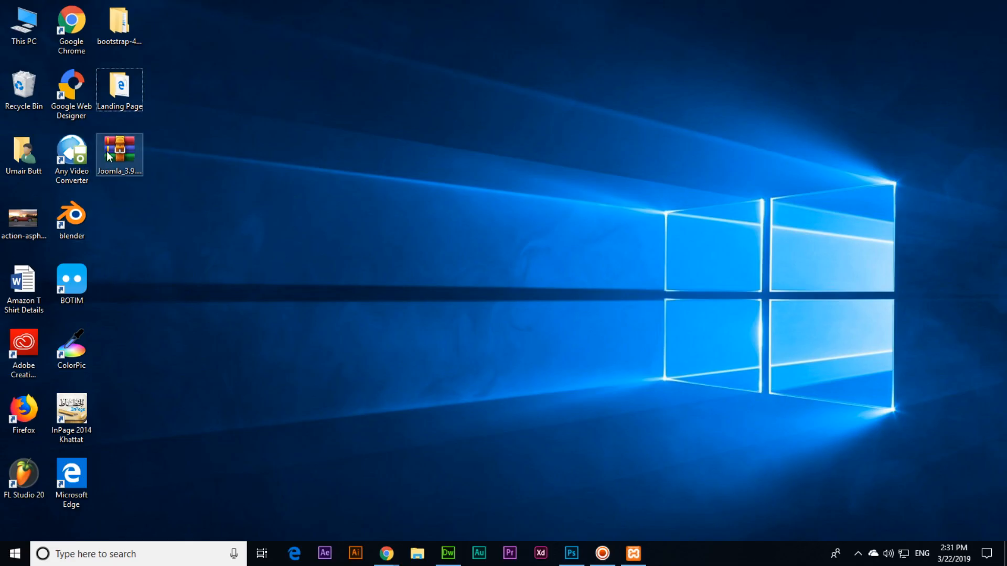
Extract the downloaded Joomla 3.9.4 ZIP to a desktop folder with WinRAR.
double_click(120, 148)
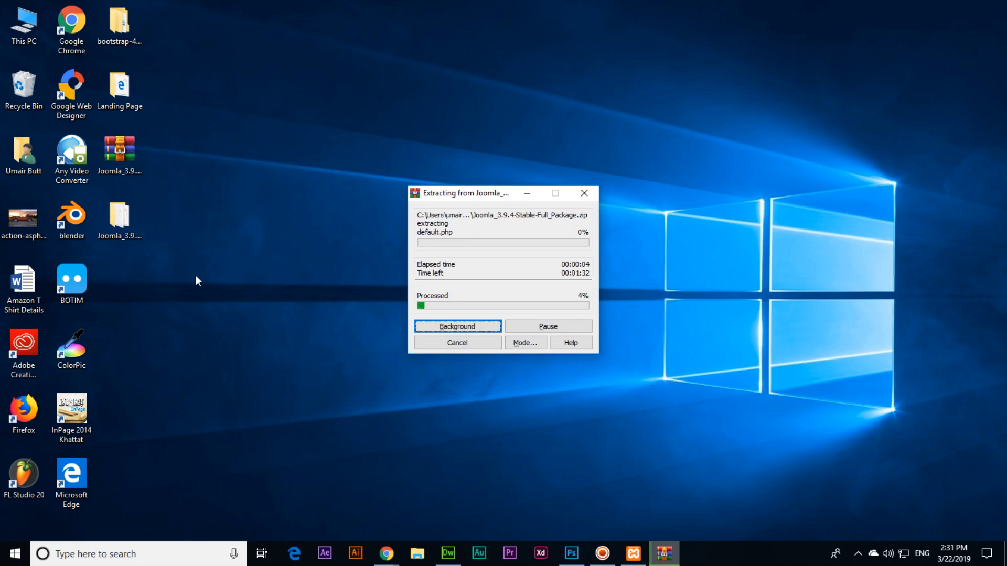
mouse_move(163, 254)
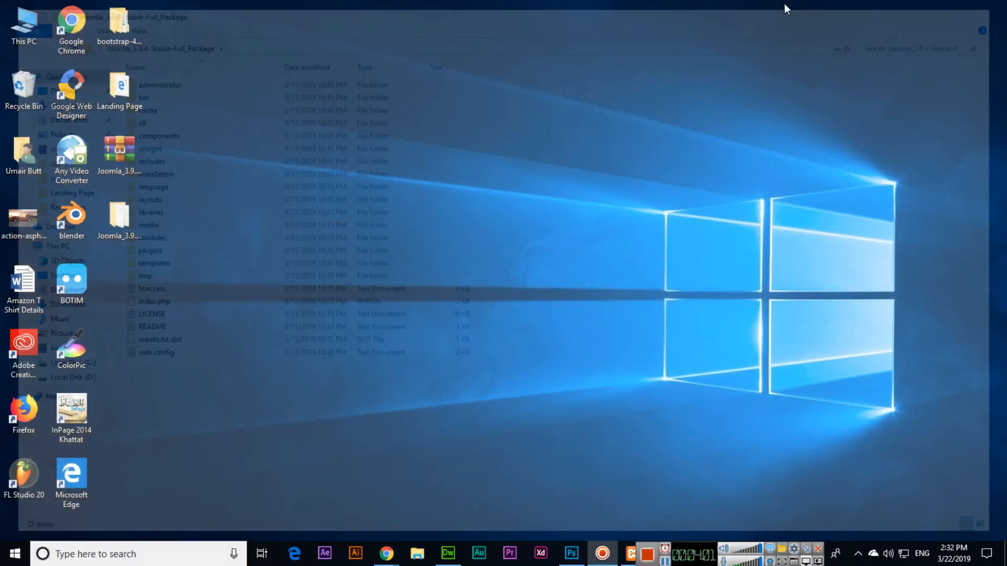
Rename the extracted Joomla folder on the desktop to 'joomla'.
right_click(119, 227)
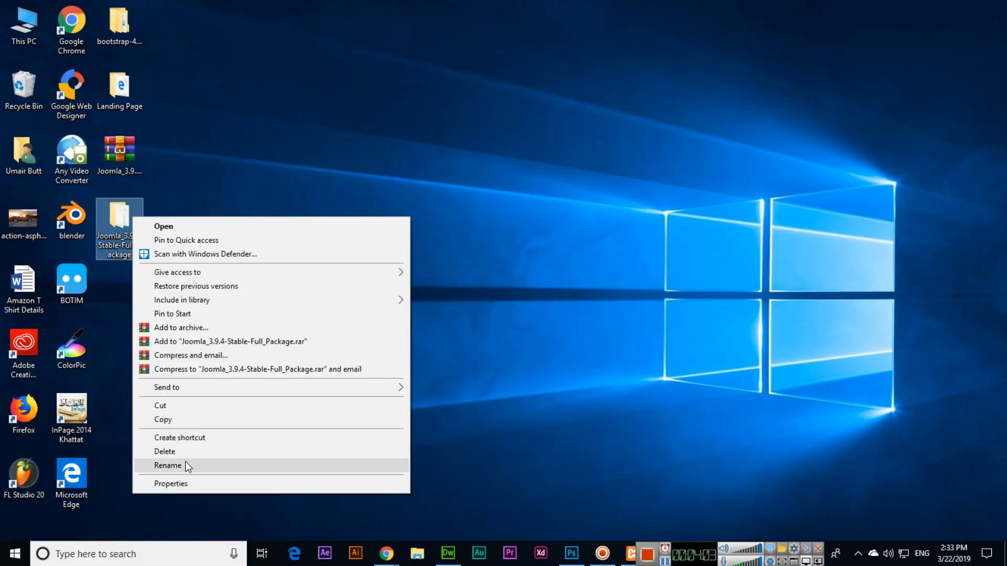
click(168, 465)
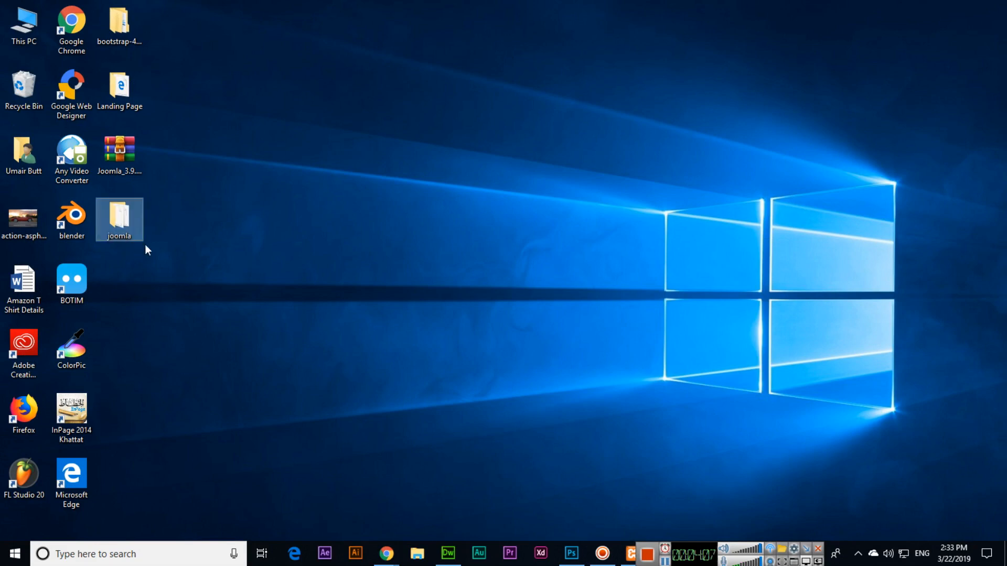
click(417, 553)
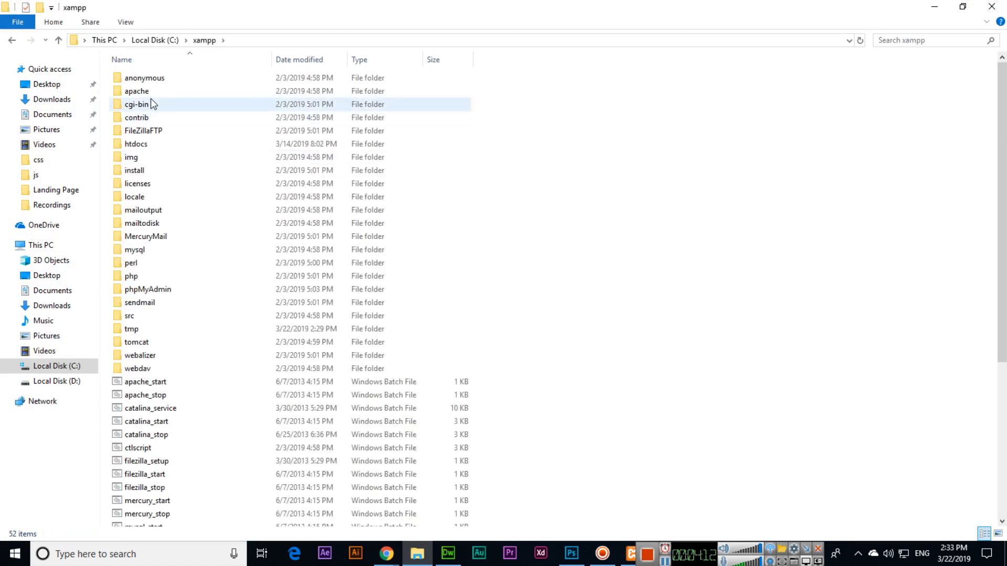
Open the htdocs folder inside C:\xampp to paste the joomla folder there.
double_click(135, 143)
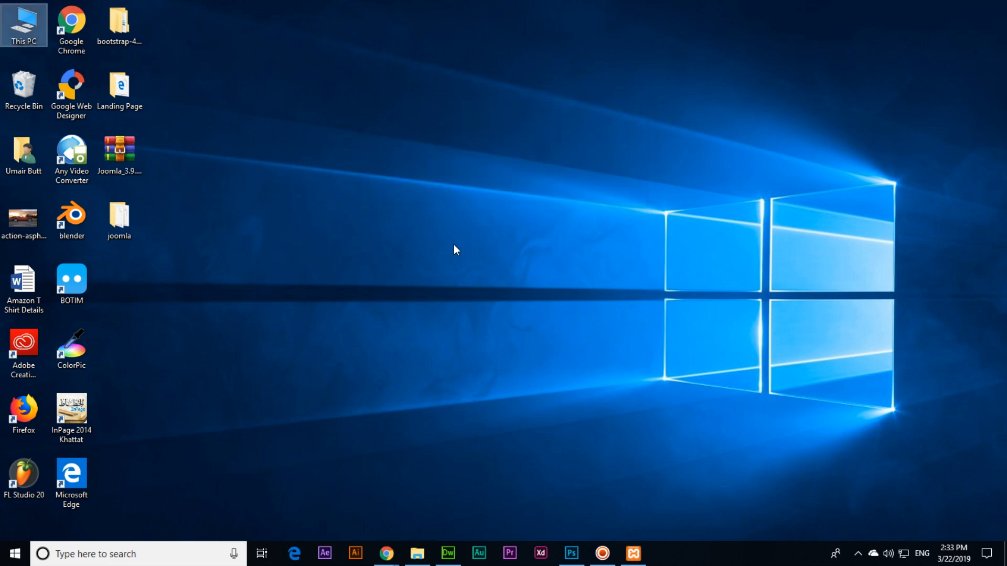
mouse_move(417, 554)
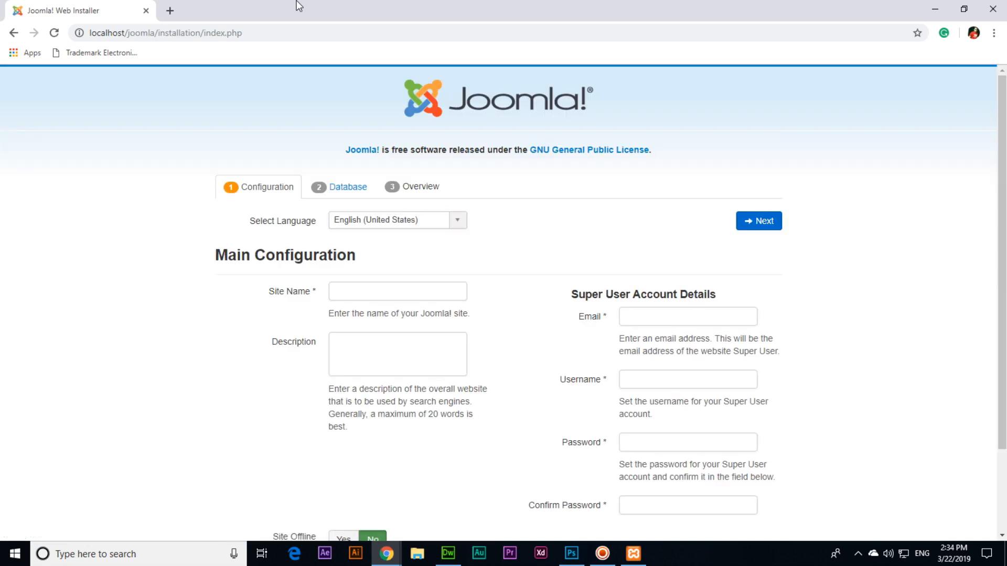
mouse_move(290, 224)
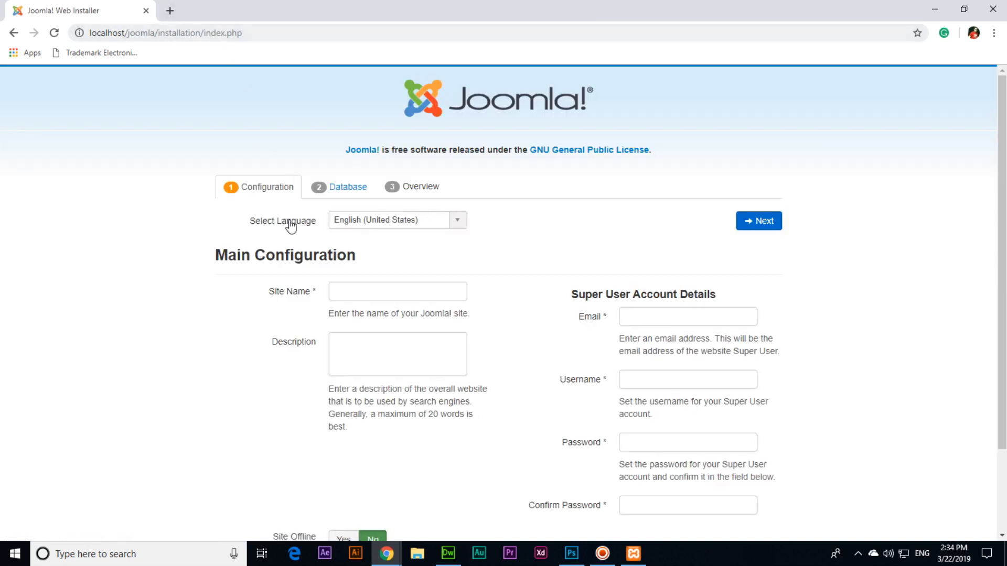
mouse_move(206, 229)
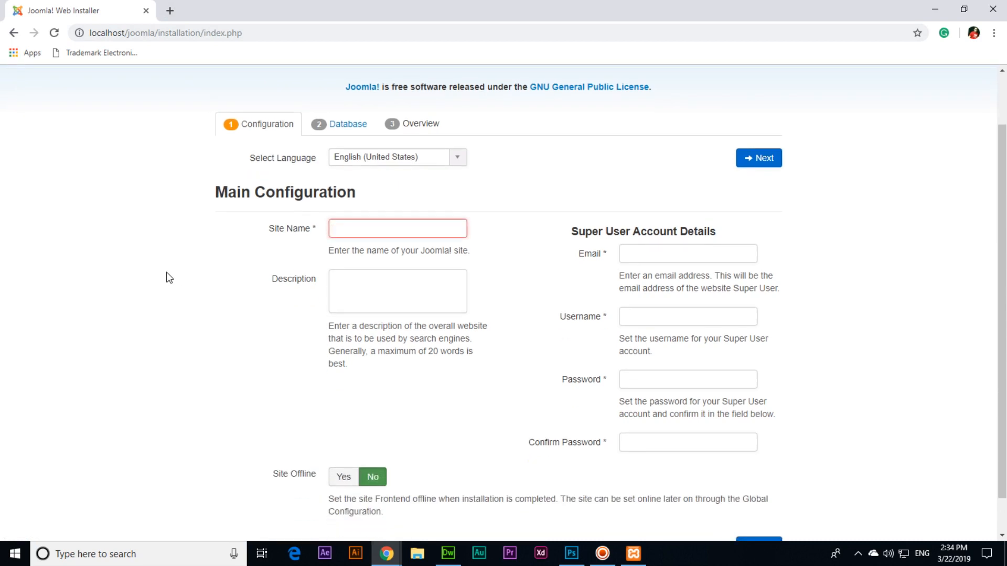
Fill in the site name and a description about experience in web designing, graphic designing, video editing, digital media and app development.
click(398, 290)
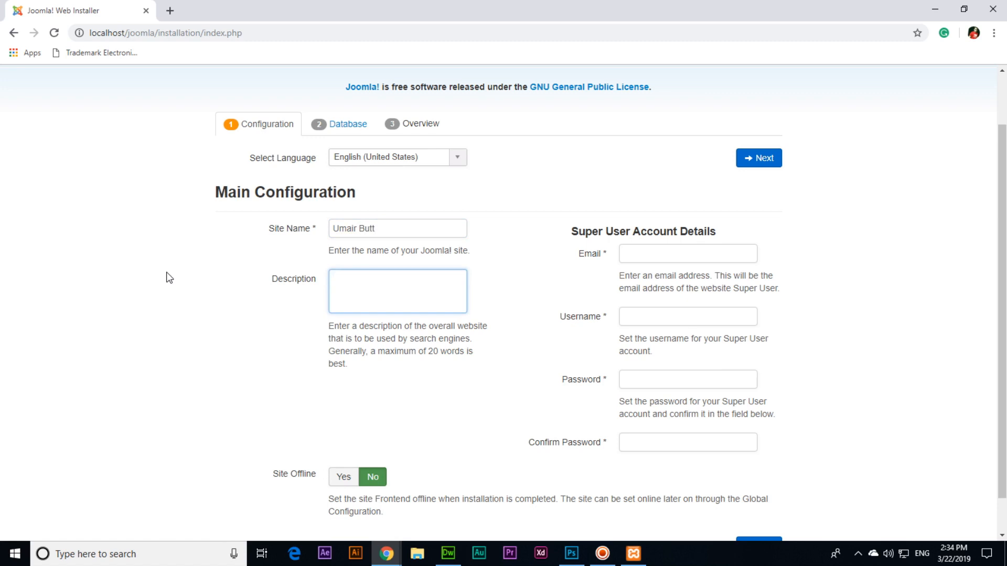
text(I have professional ex)
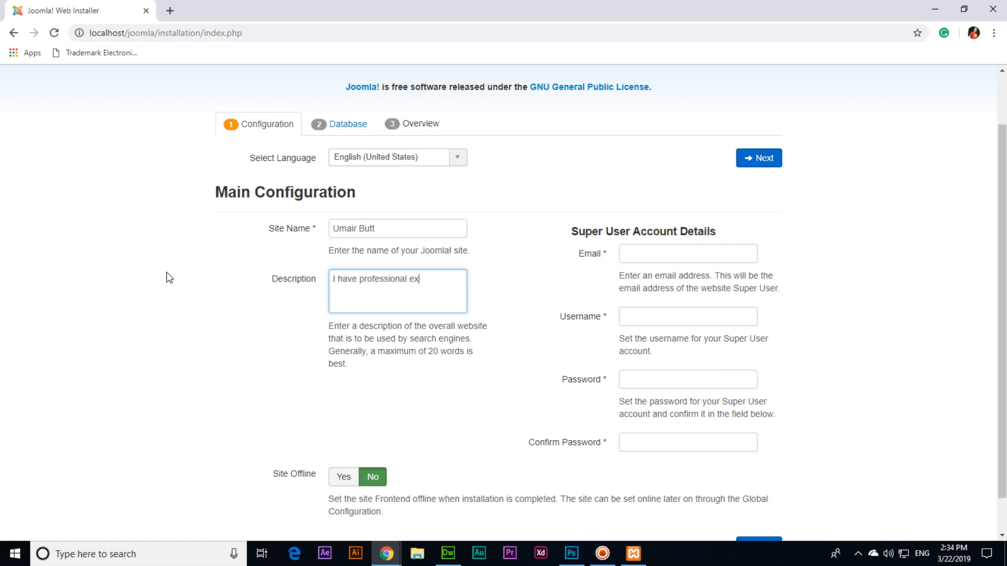
text(perience in Web)
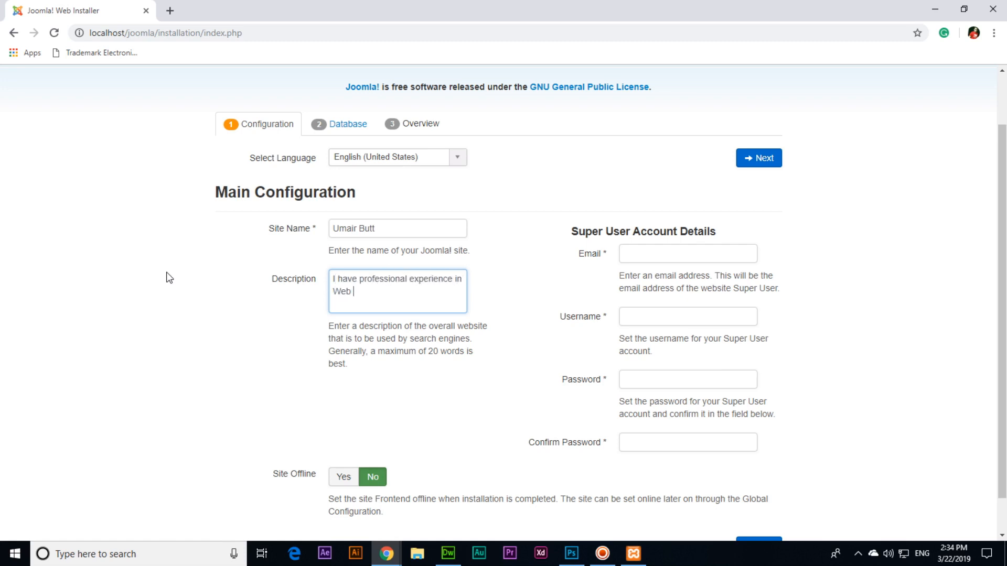
text(Designing, Graph)
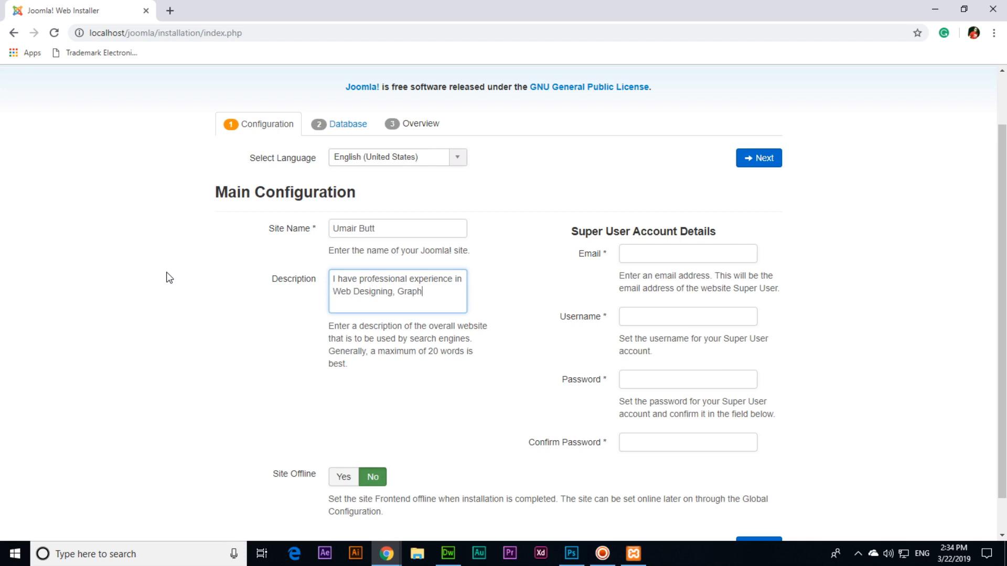
text(ic Designing,)
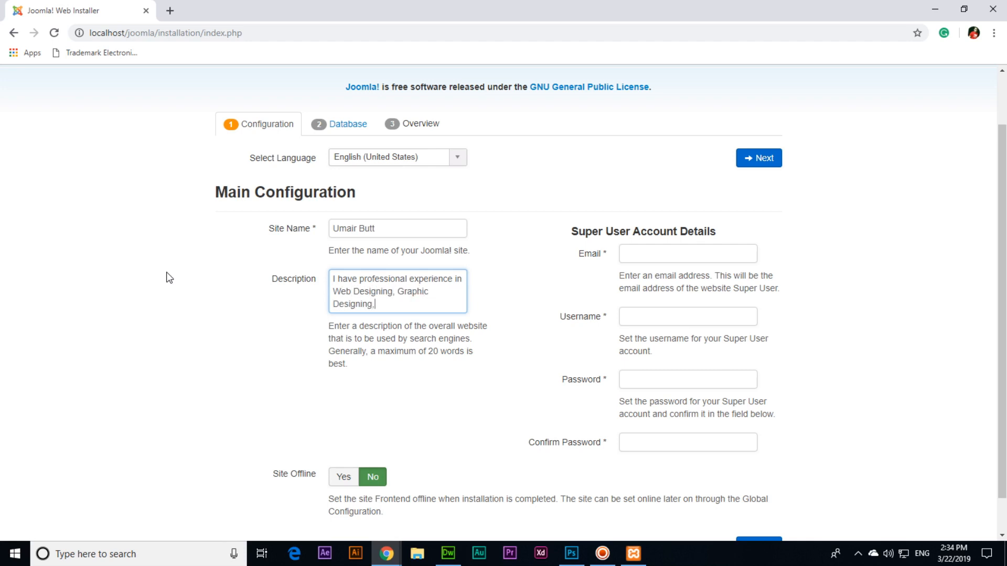
text(Video Editing)
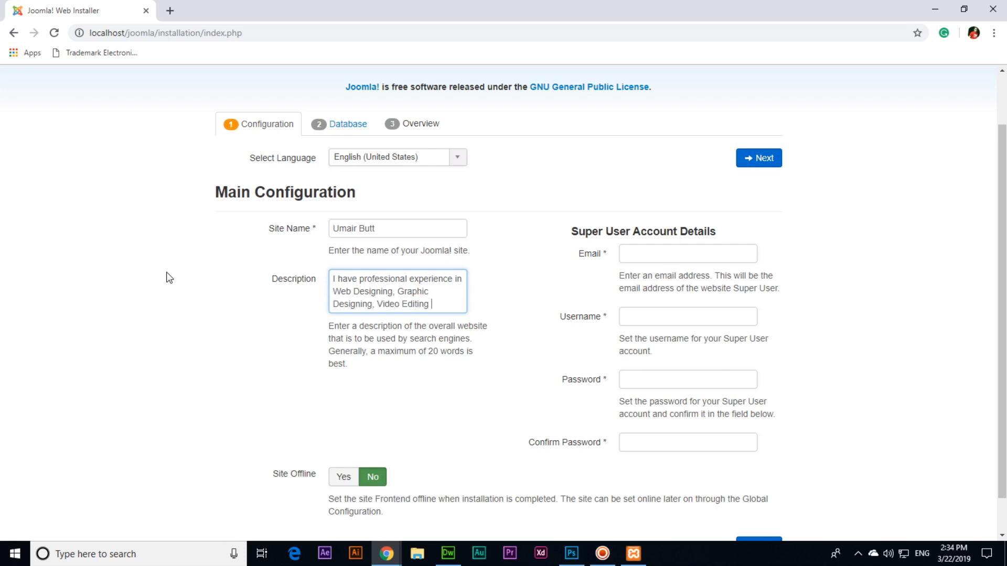
text(, Digital Media and Mobile)
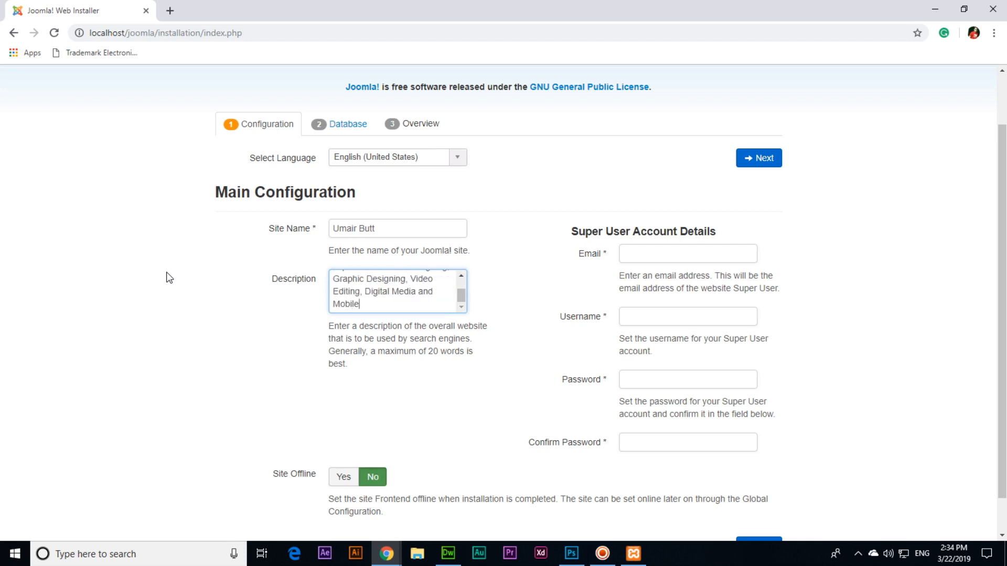
text(App Developm)
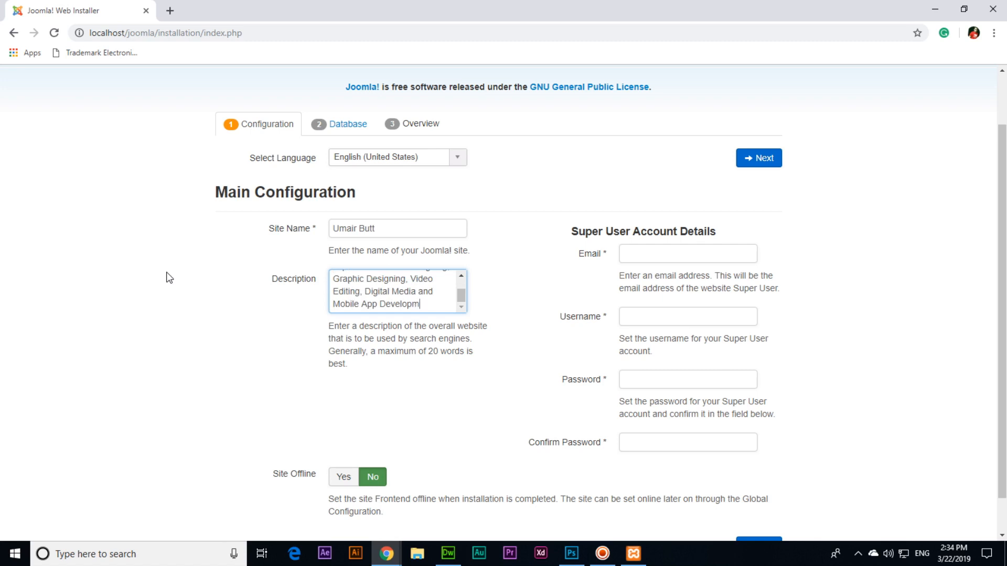
text(ent)
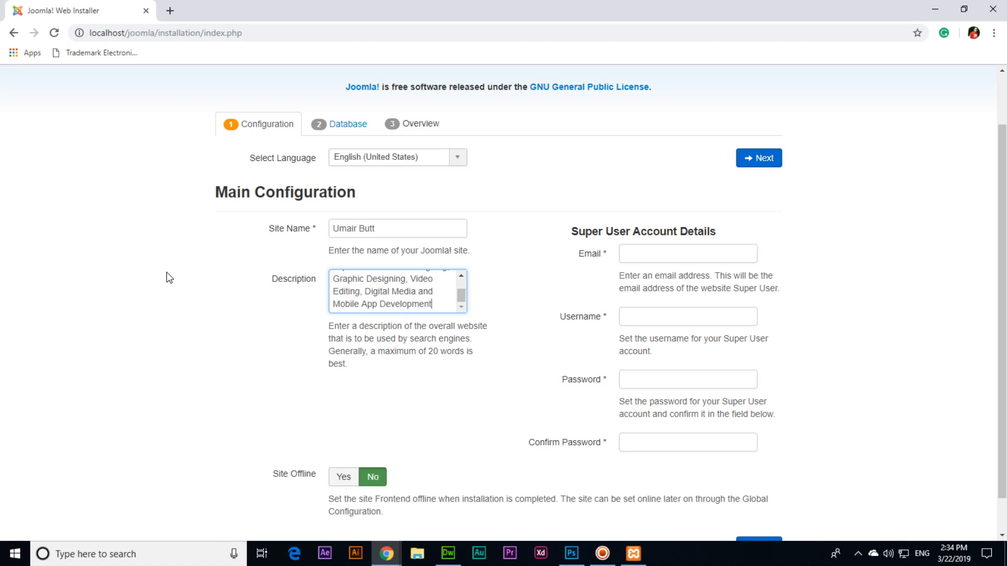
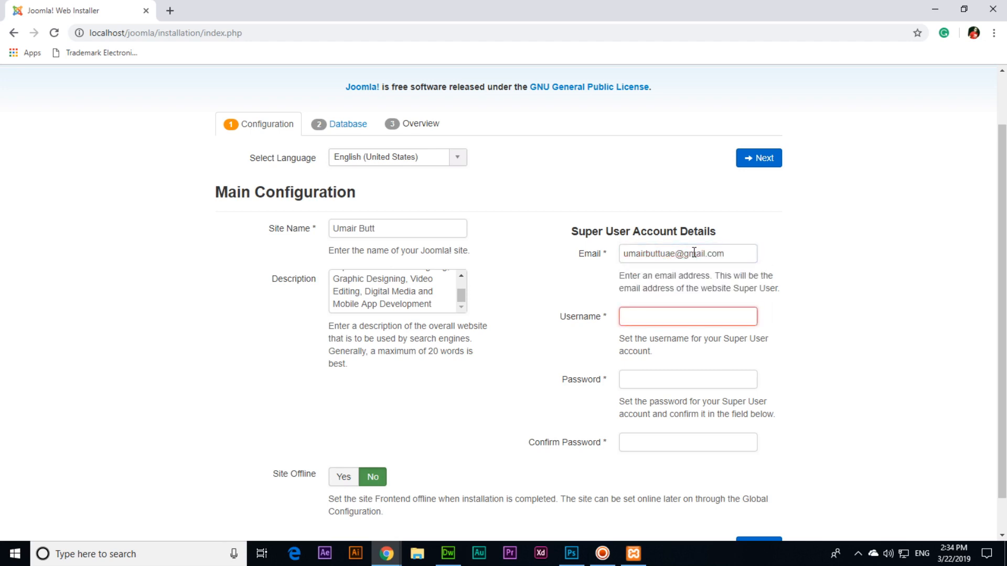
Enter the super user email, username admin and password, then proceed to the Database step.
text(um a)
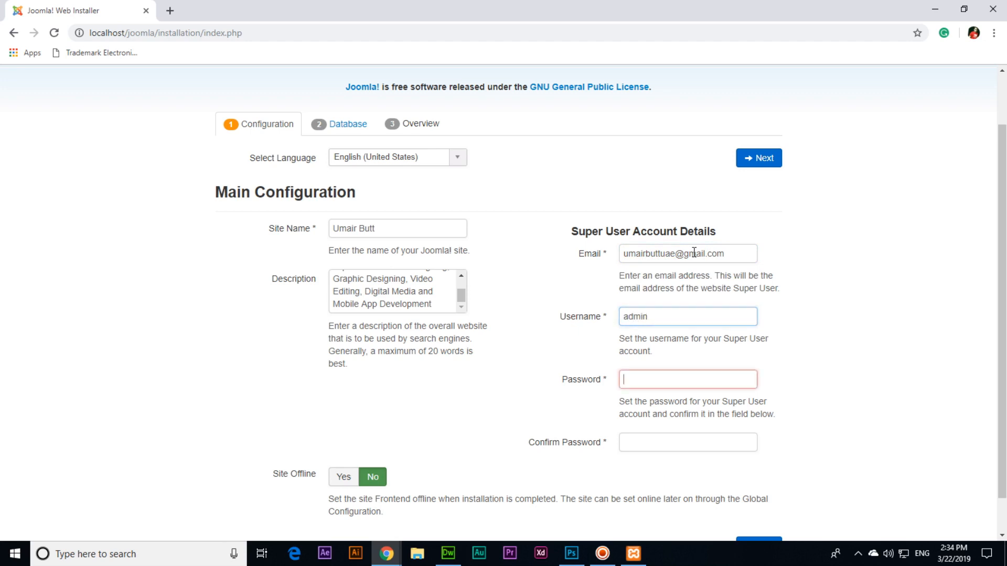
text(password)
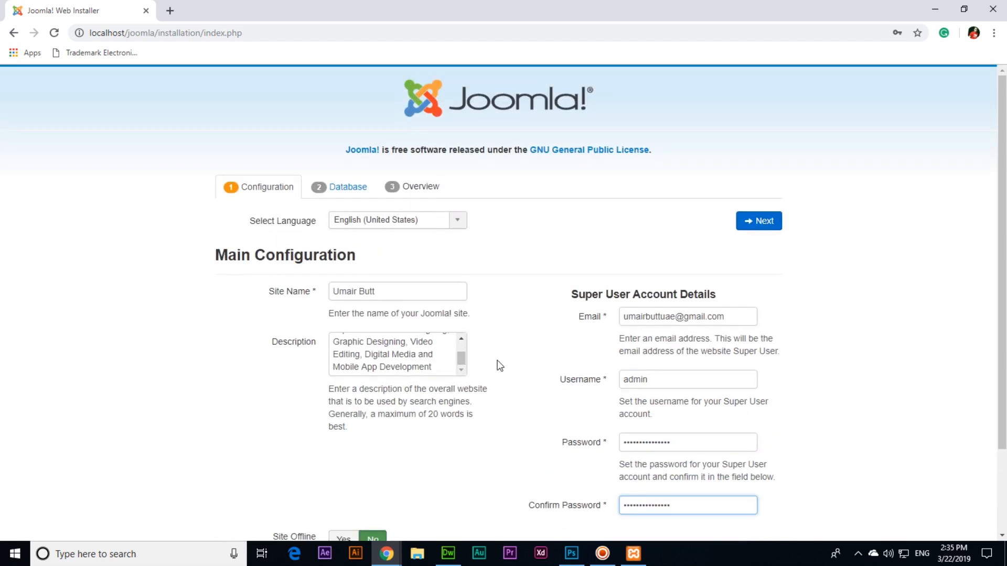
click(758, 220)
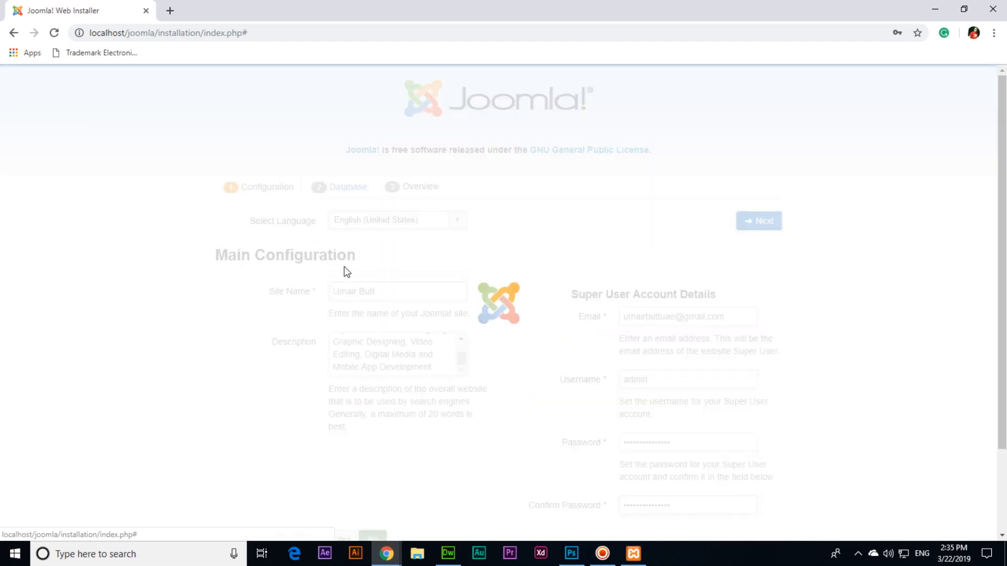
Open phpMyAdmin in a new tab and view its list of databases.
click(759, 221)
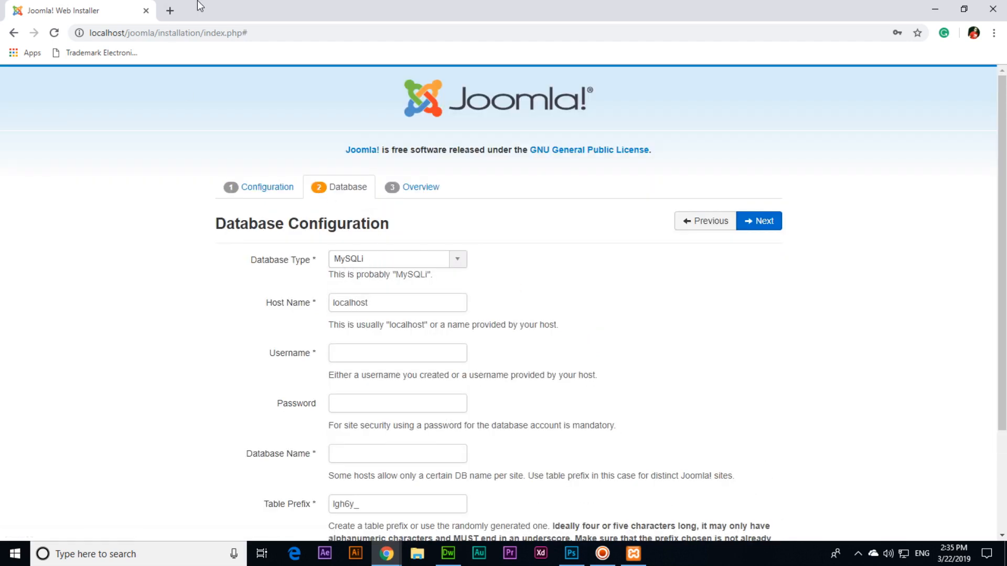
click(170, 10)
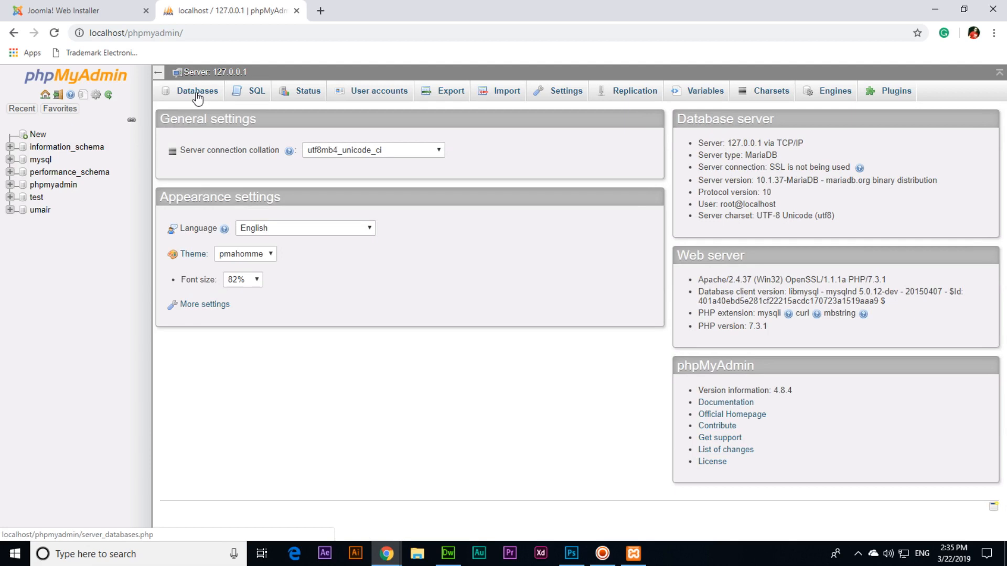
click(198, 91)
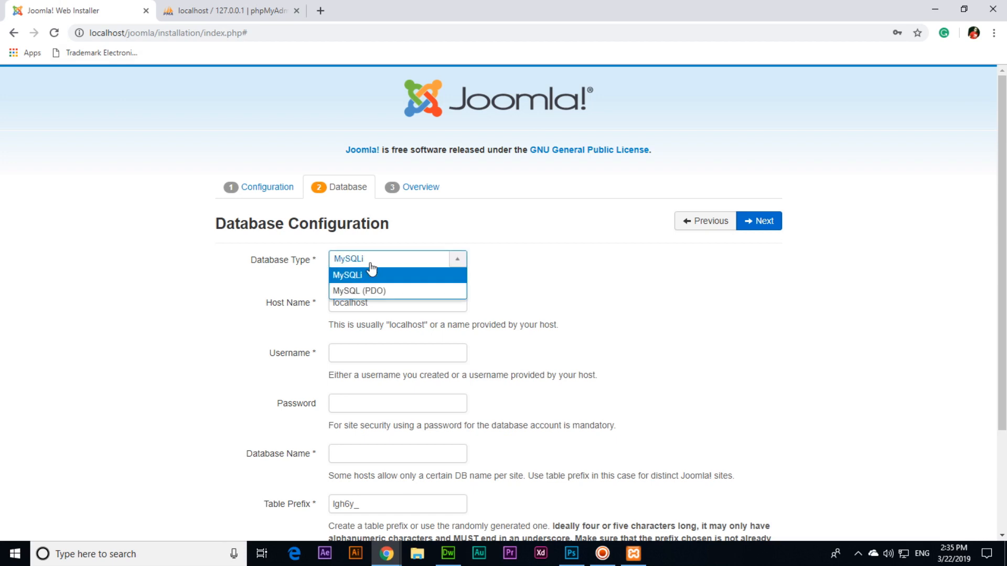
Keep MySQLi as database type, enter username root with blank password, then check phpMyAdmin's databases.
click(347, 275)
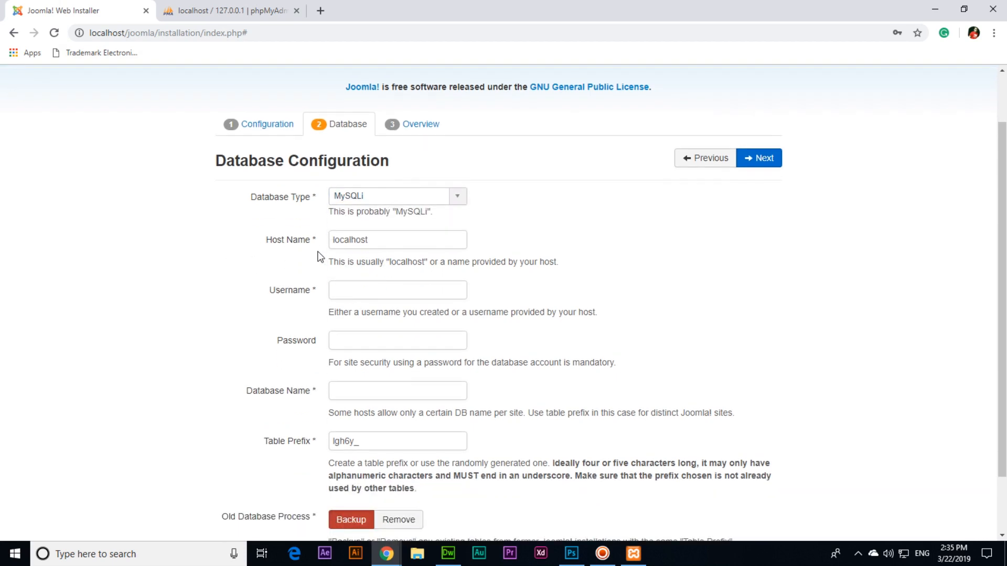
click(397, 289)
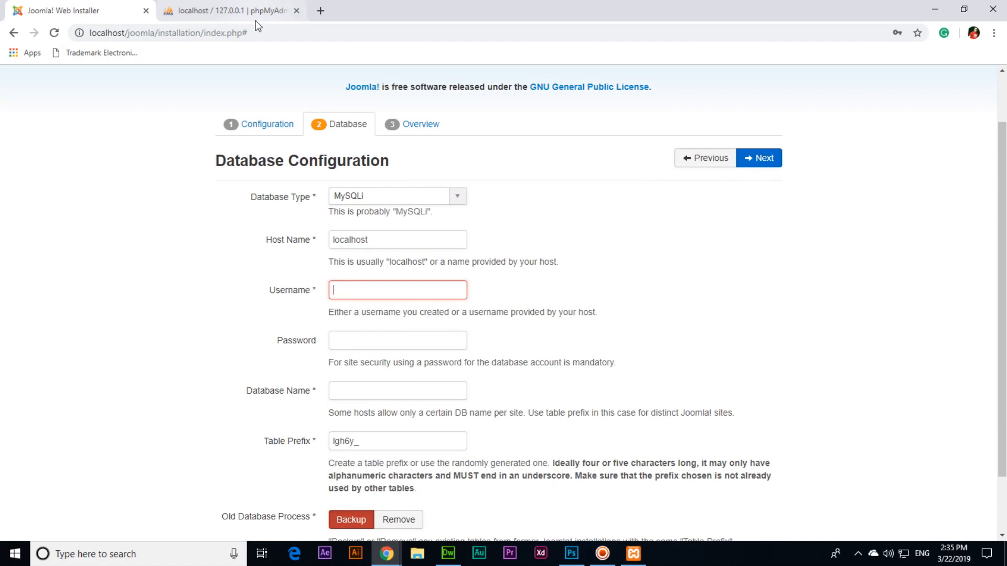
text(root)
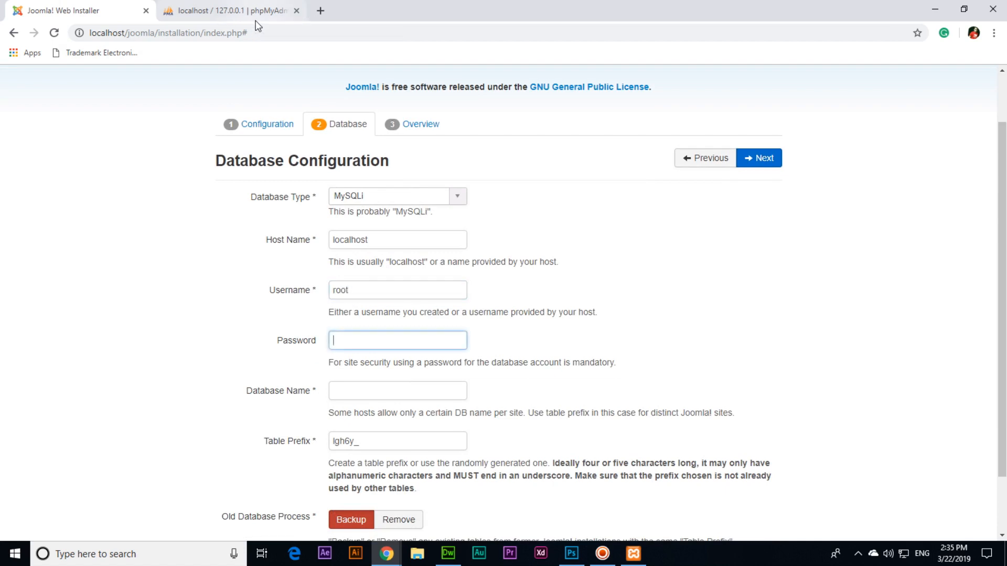
click(231, 11)
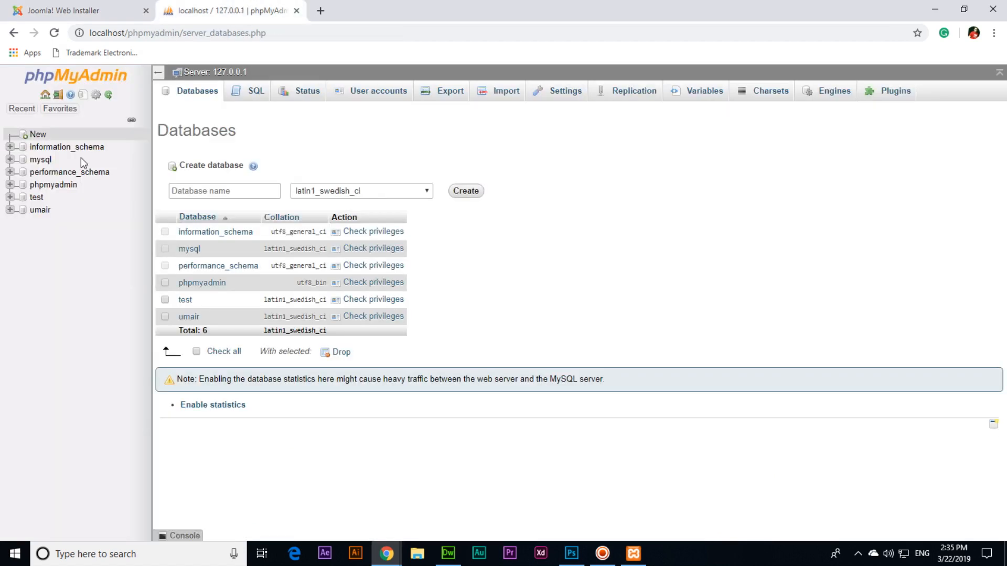
Enter joomla as the Database Name, keep the table prefix, and submit the database settings.
click(223, 191)
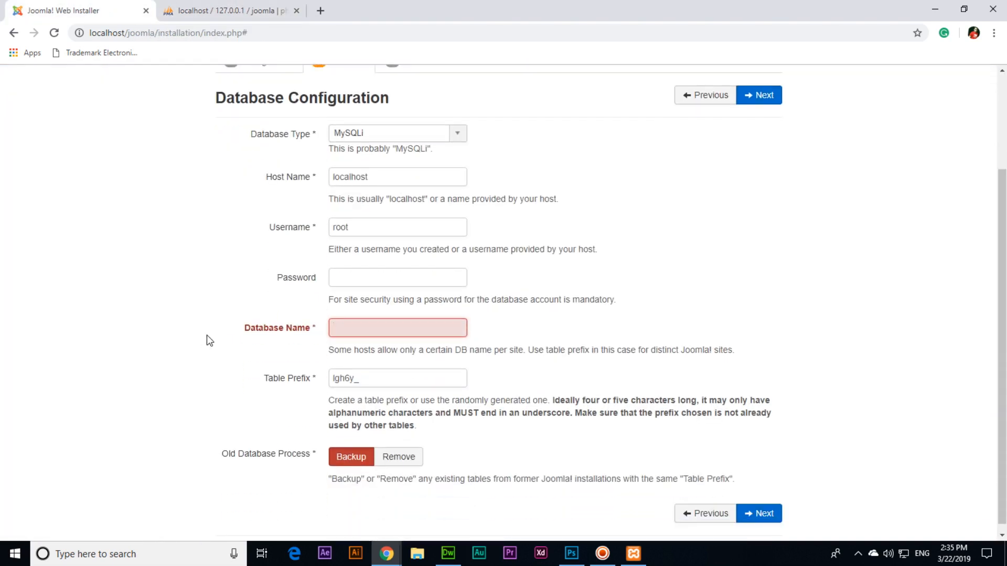
text(joomla)
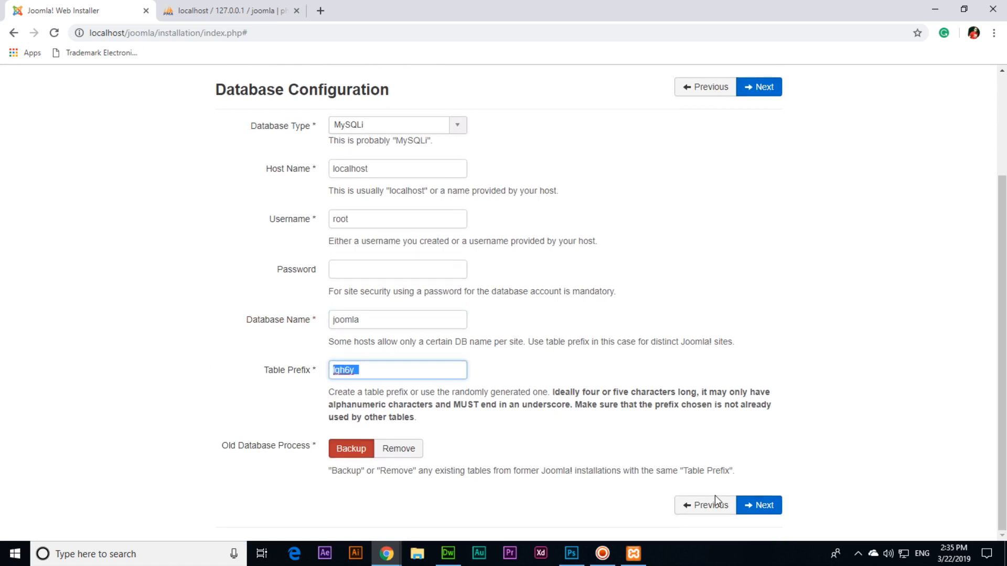
click(758, 504)
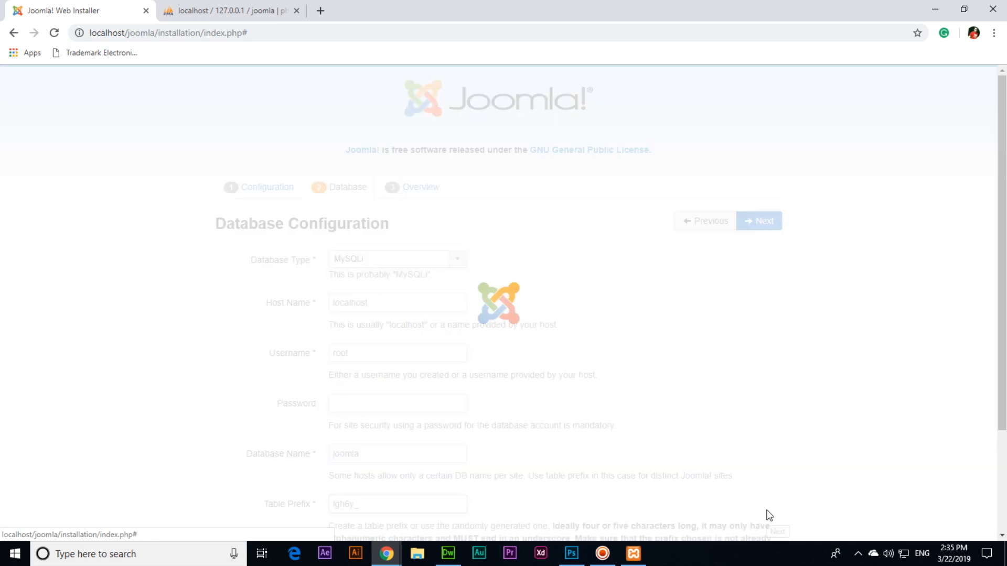
Review the Overview and pre-installation checks, then start the Joomla installation.
click(759, 221)
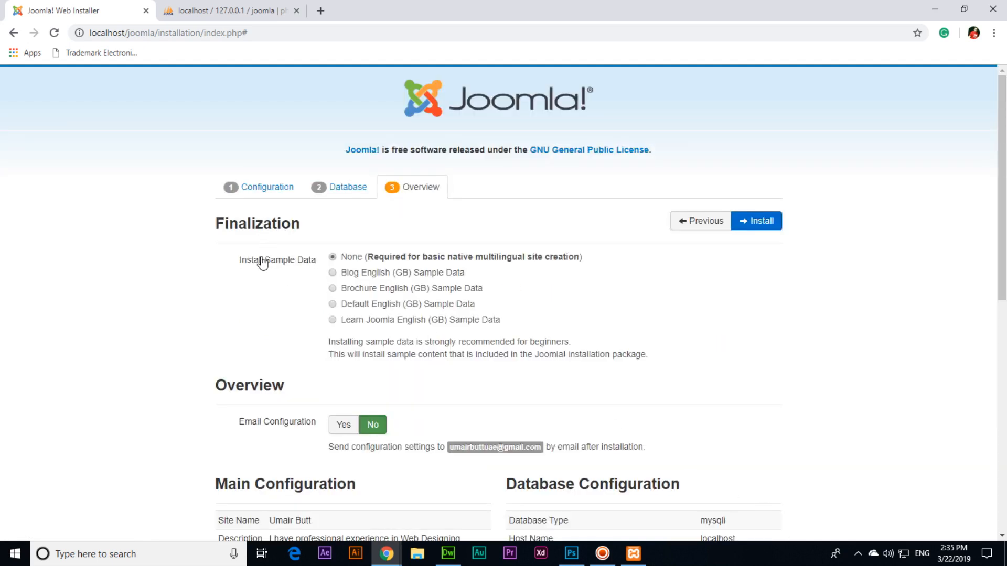
mouse_move(356, 333)
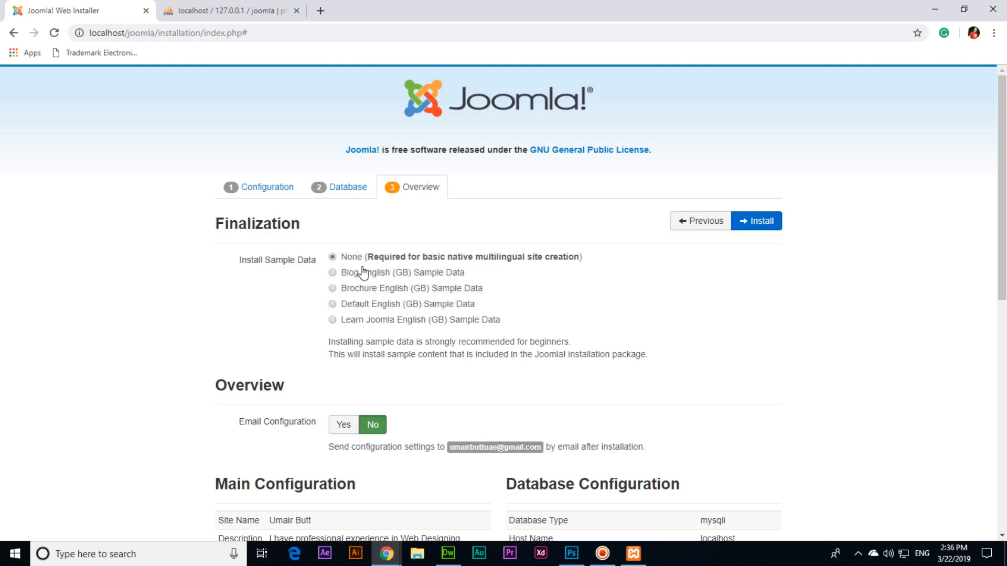
scroll(down, 3)
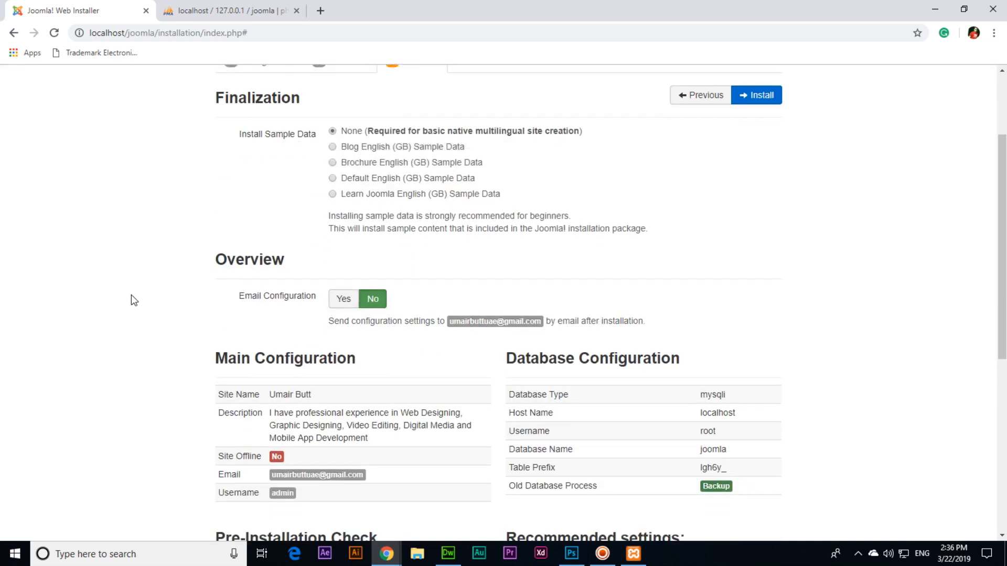
mouse_move(378, 372)
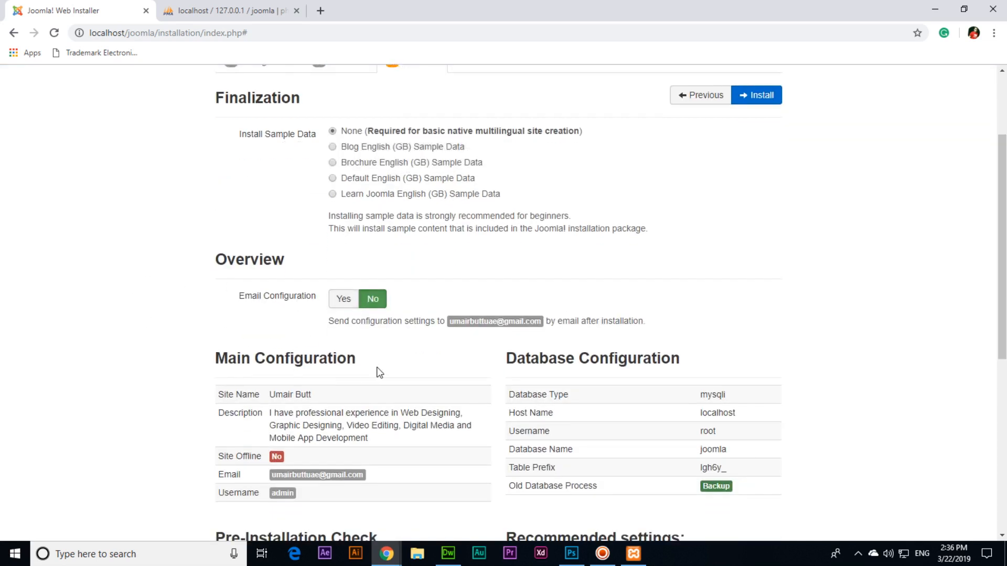
scroll(down, 3)
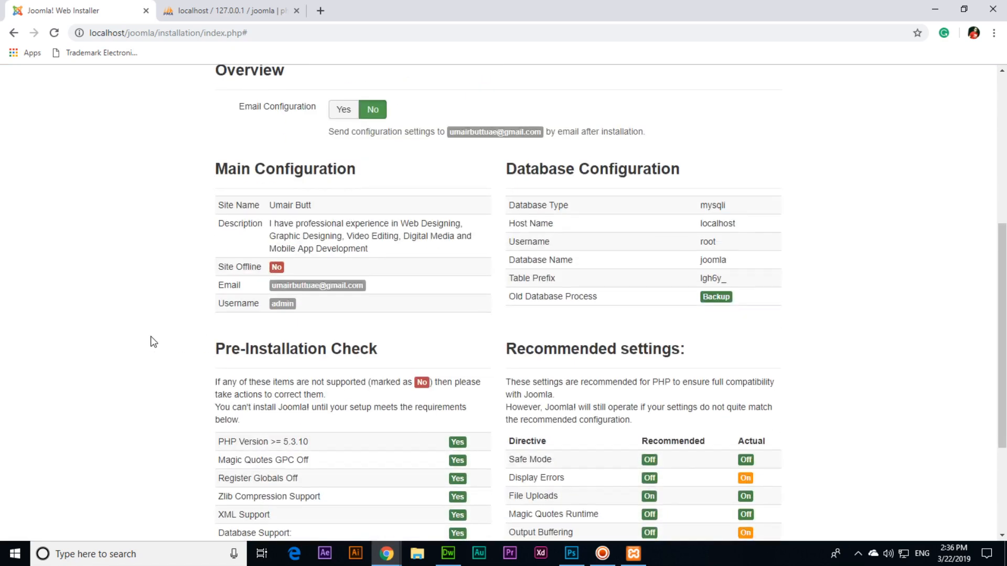
scroll(down, 3)
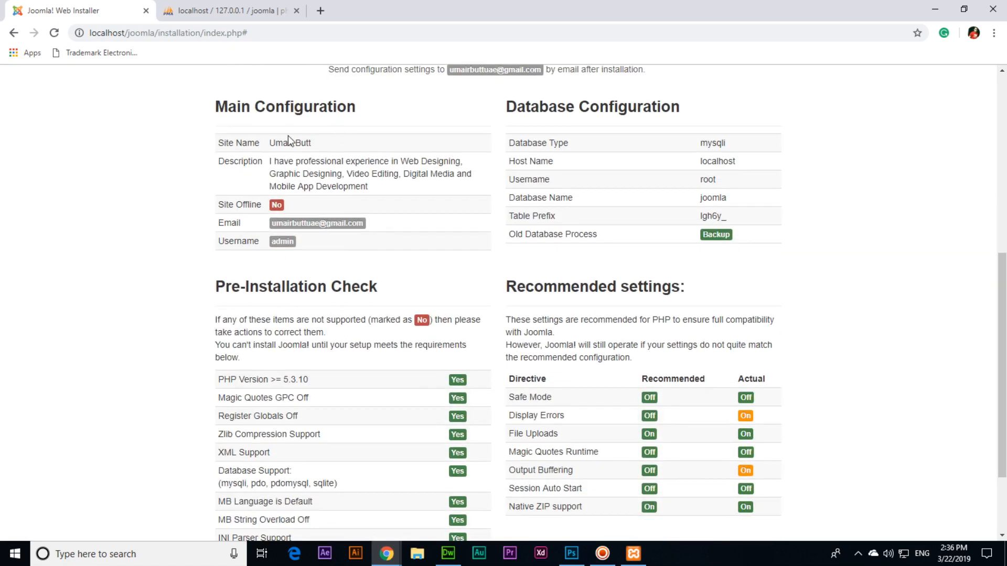
scroll(down, 3)
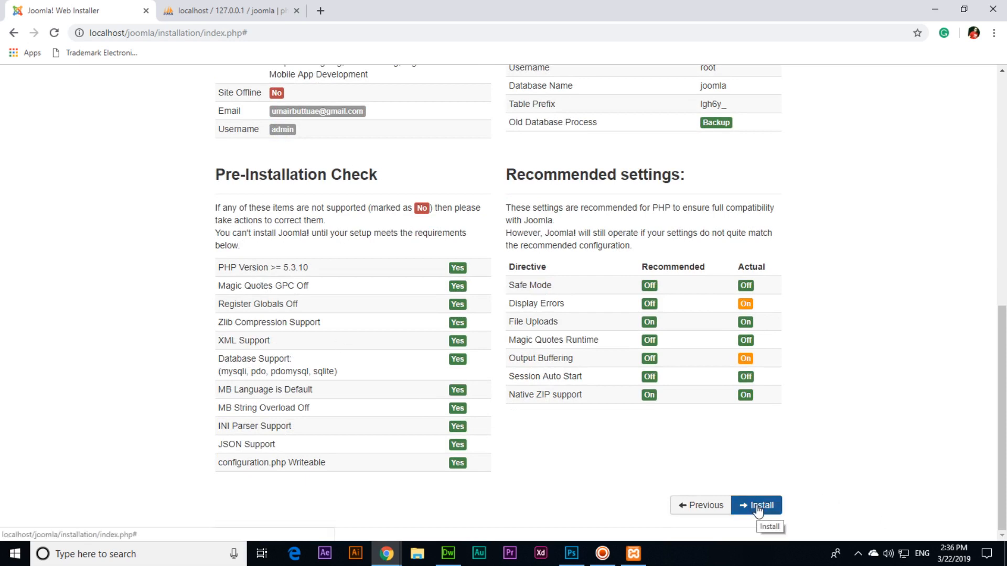
click(757, 506)
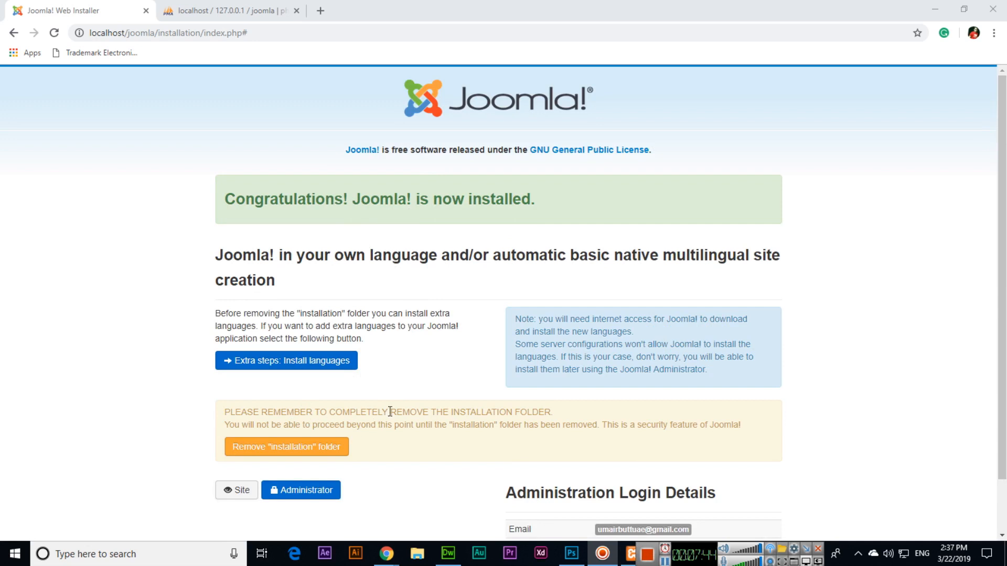
Remove the installation folder from the completed install.
scroll(down, 3)
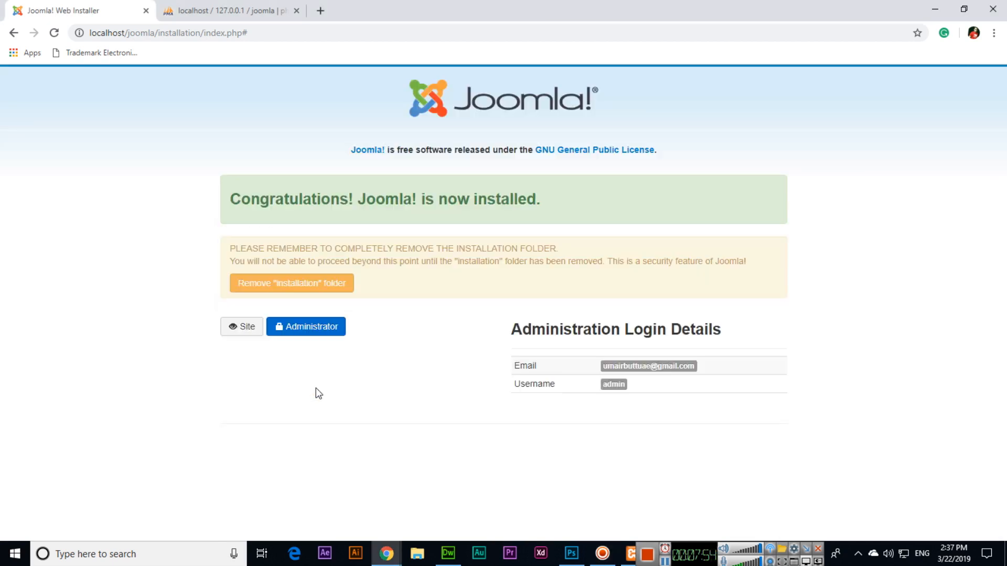
click(291, 283)
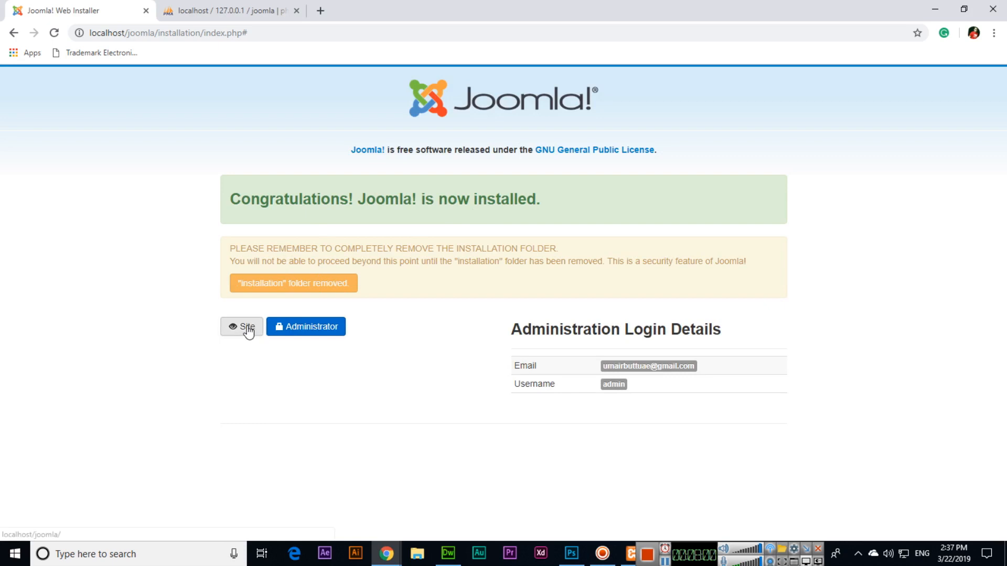
click(305, 326)
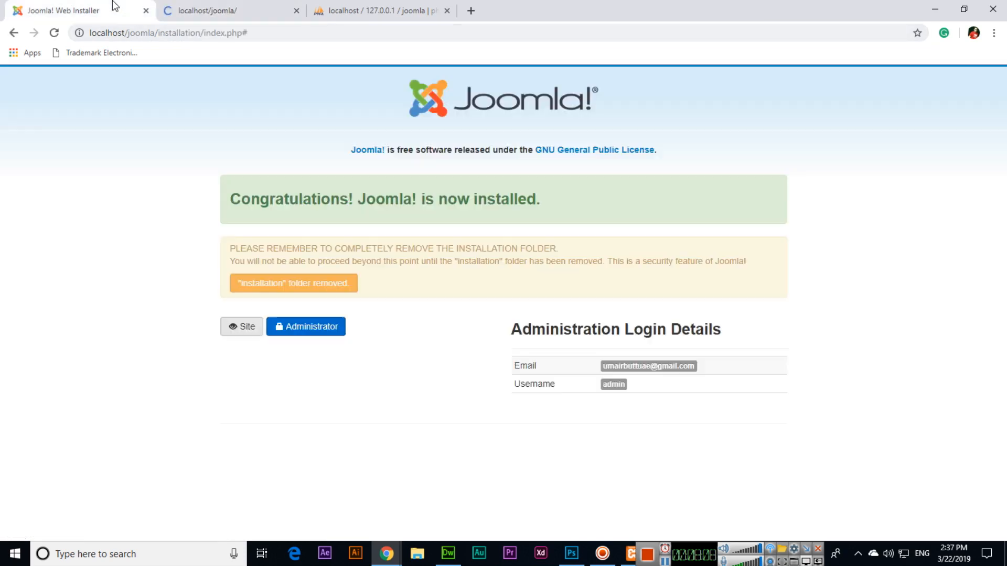
View the new site's home page in its own tab, then launch the Administrator login.
click(241, 326)
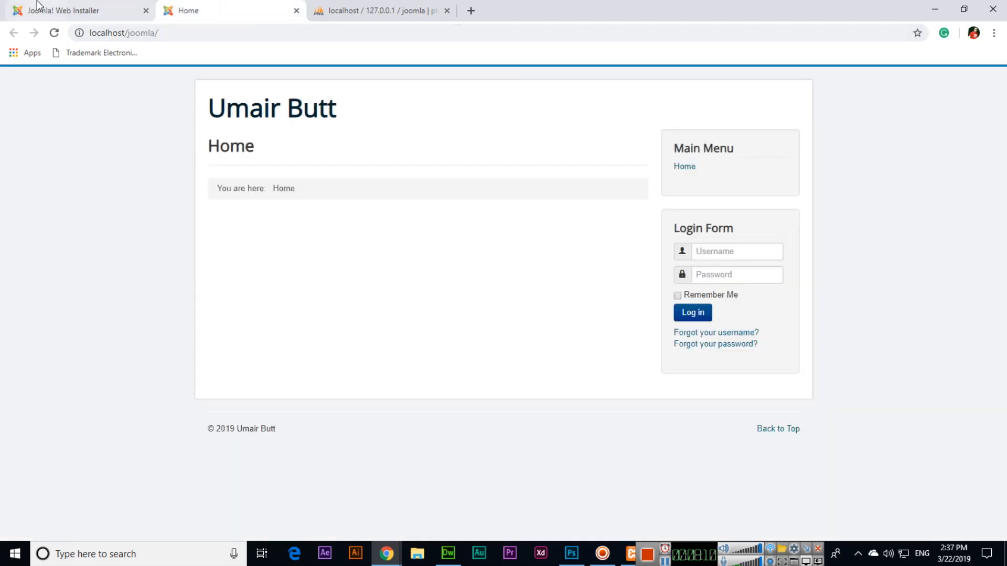
click(76, 11)
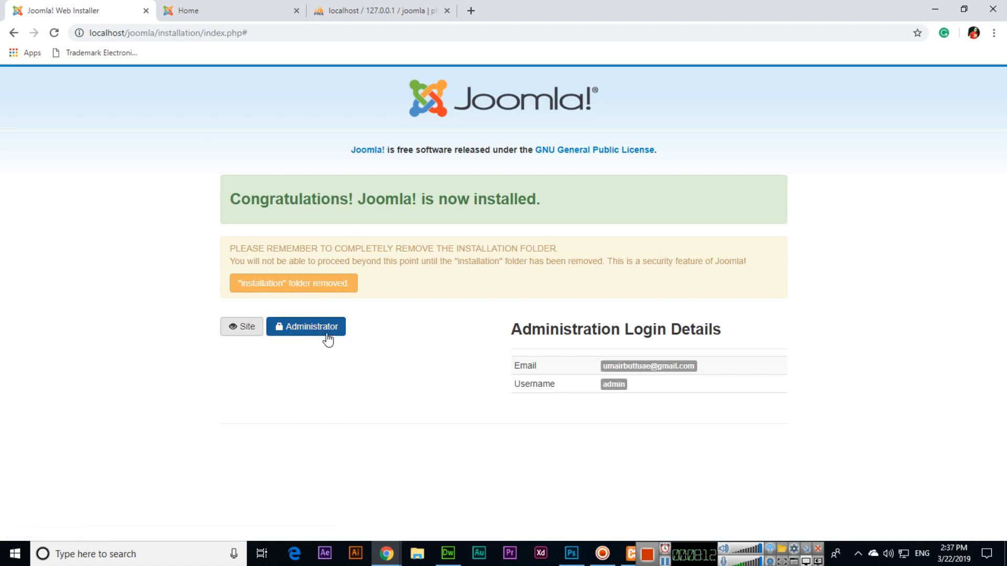
click(242, 326)
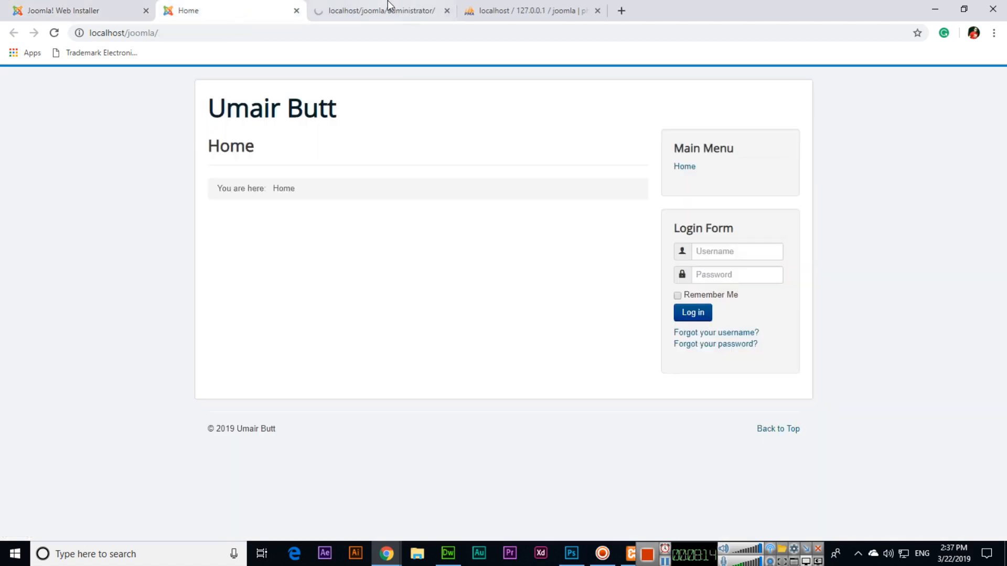
Log in to the Joomla! Administrator as 'admin' and reach the Control Panel.
click(379, 10)
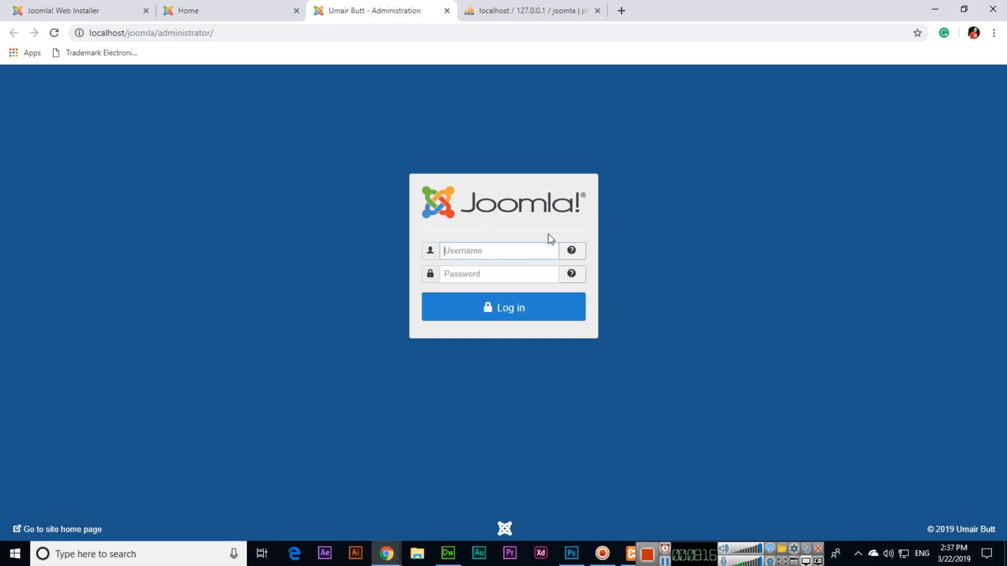
text(admin)
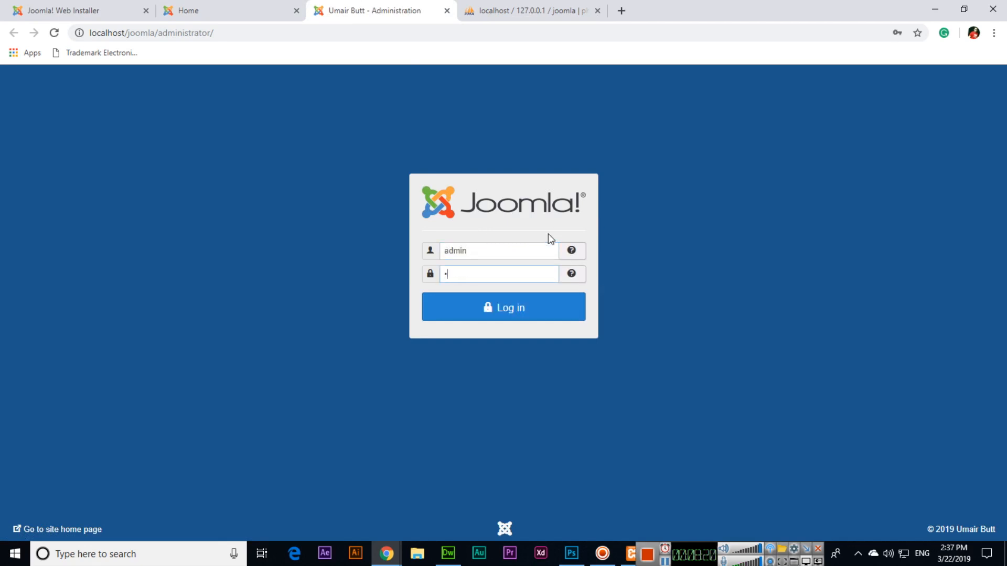
text(•)
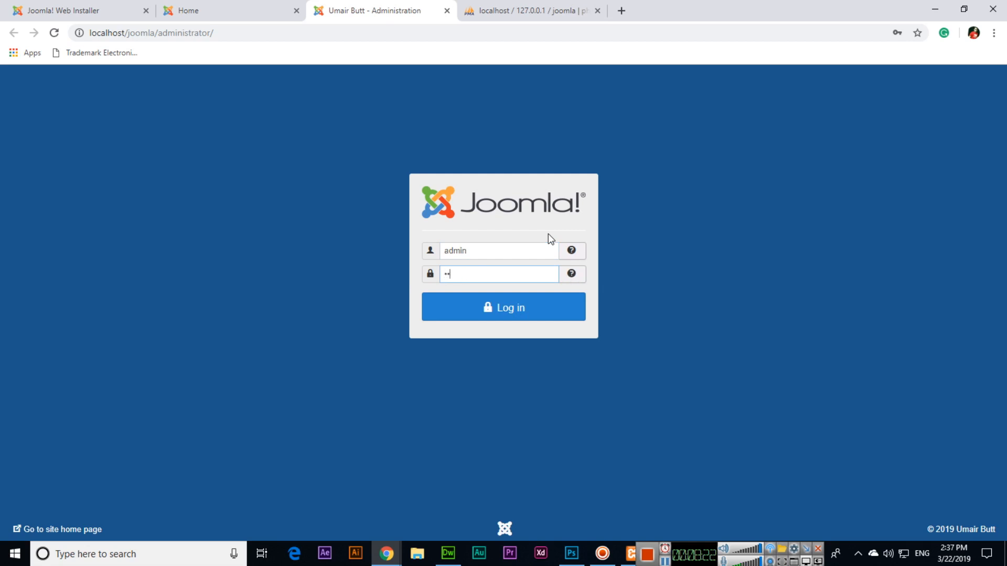
text(password)
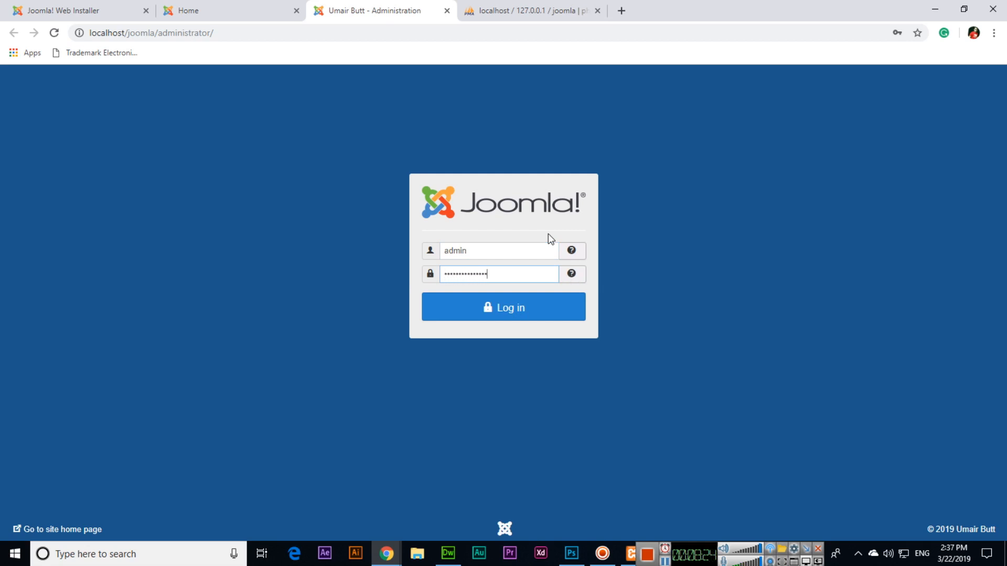
click(503, 307)
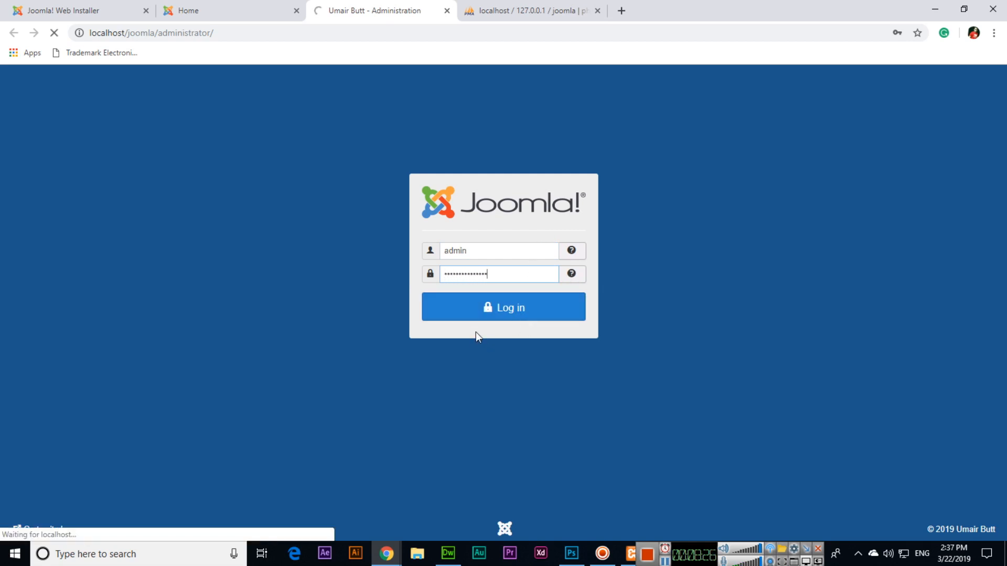
click(504, 307)
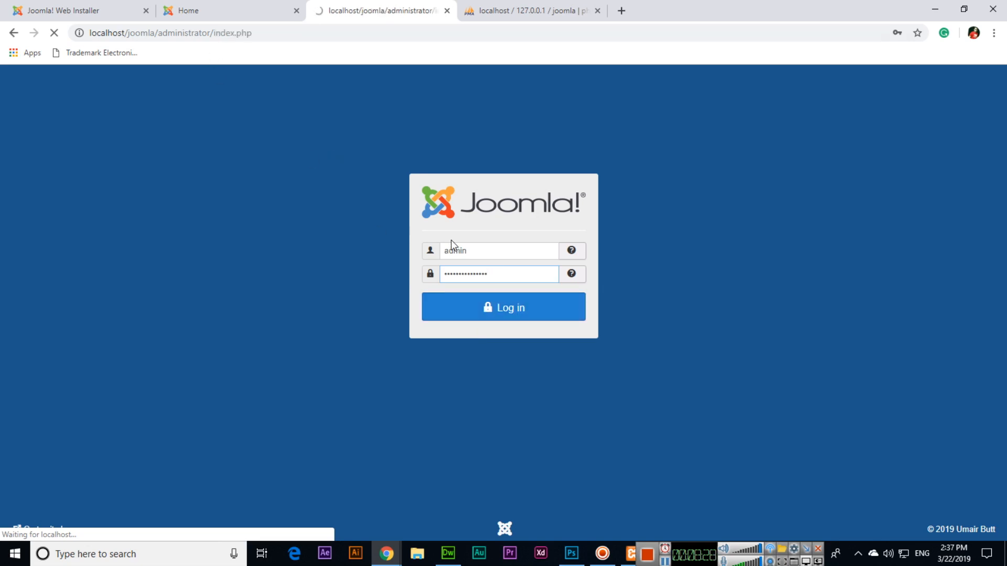
click(504, 307)
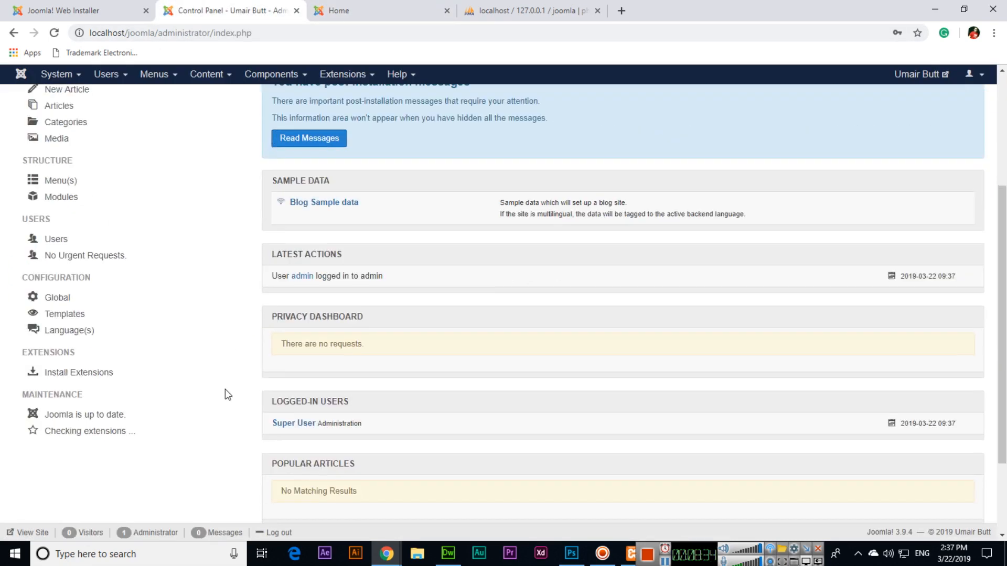
scroll(down, 3)
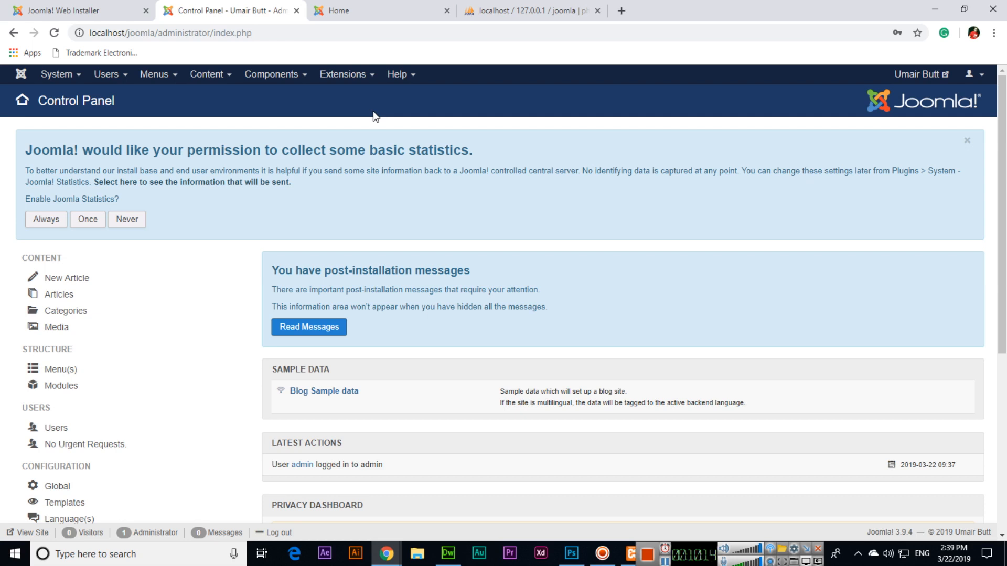
mouse_move(392, 352)
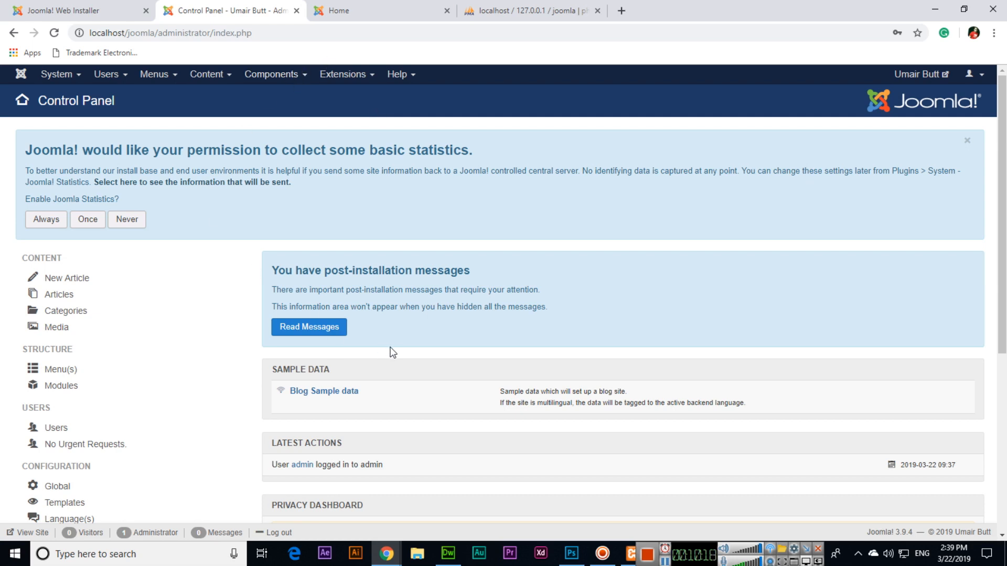
mouse_move(379, 344)
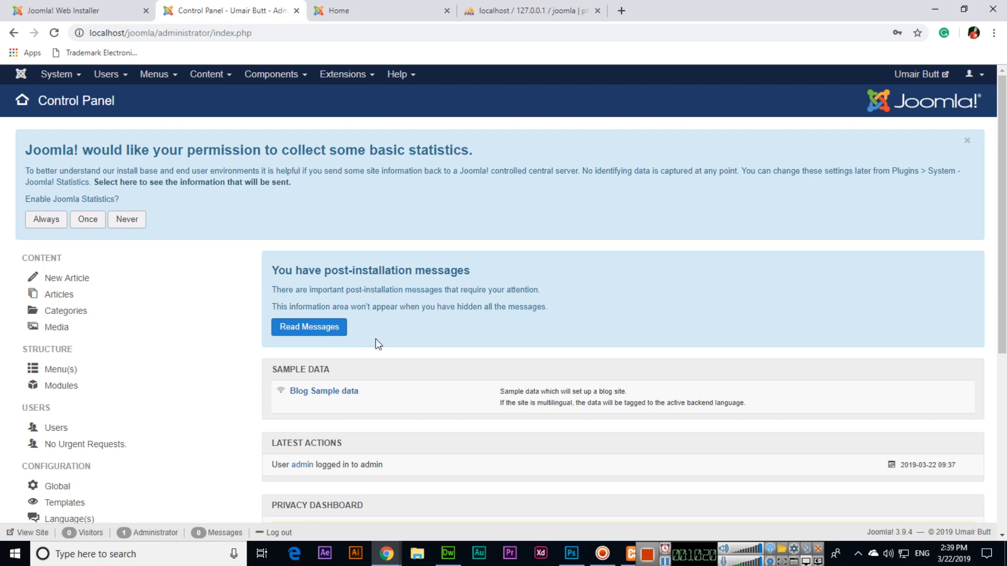